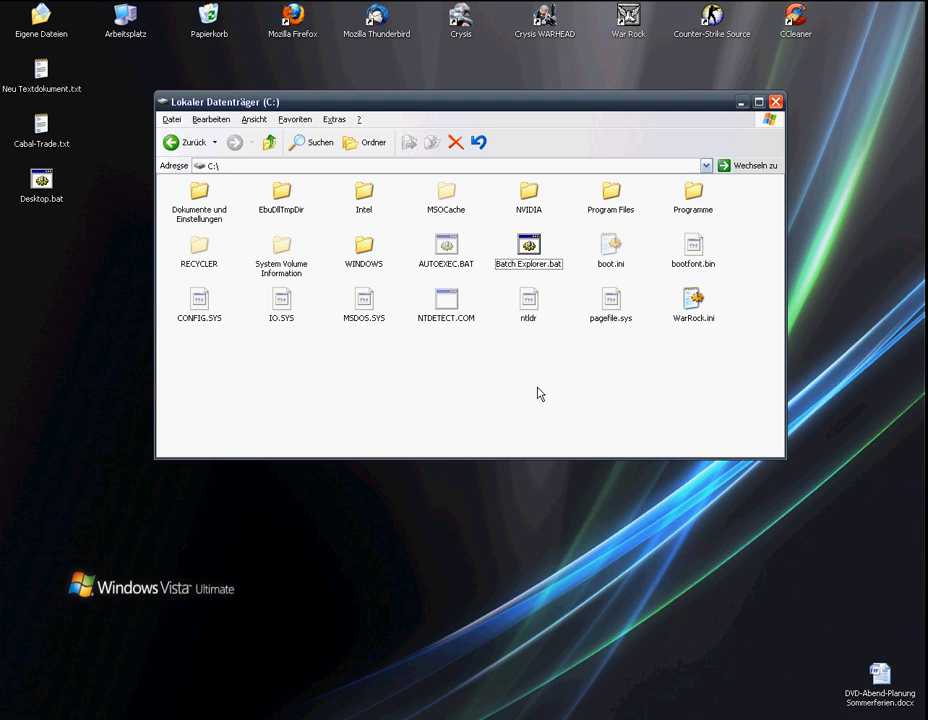
- Launch Batch Explorer.bat from the C:\ window to browse drive C: folders
double_click(528, 247)
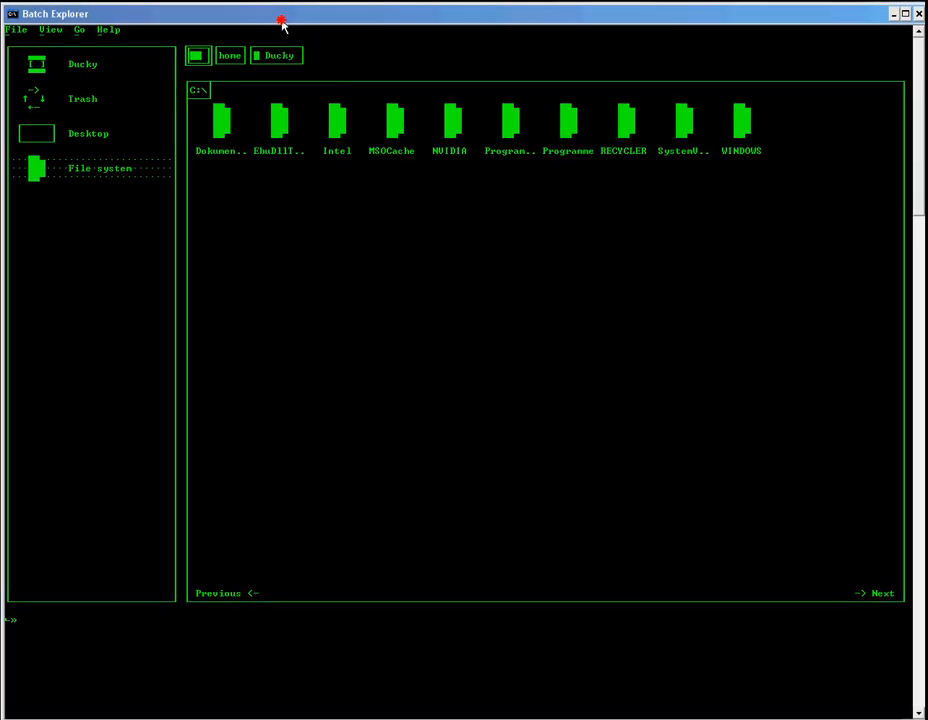
mouse_move(573, 464)
text(h)
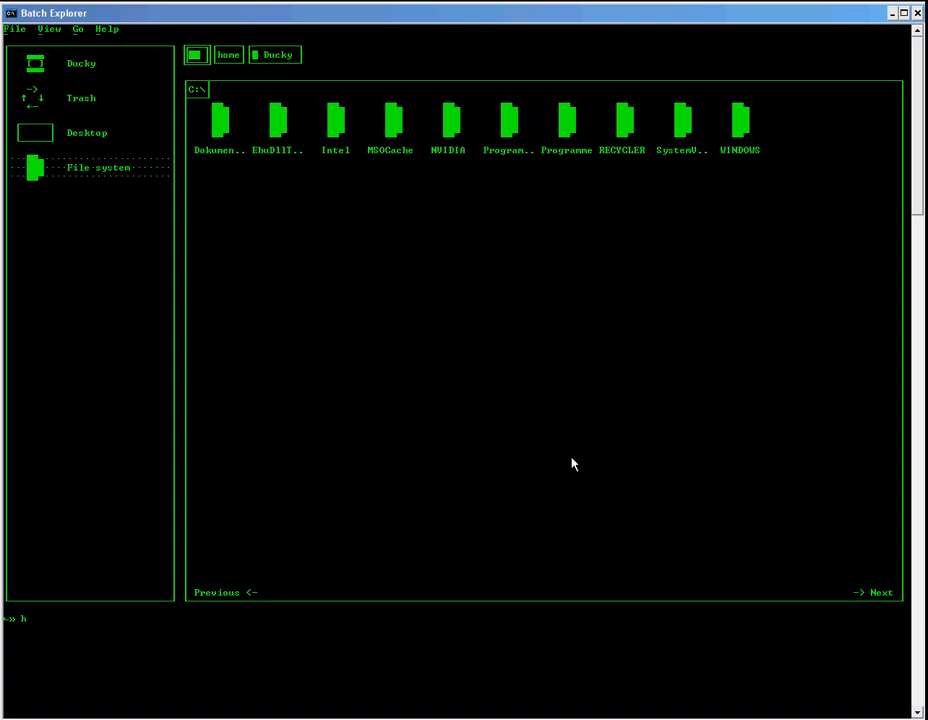
- Show Help > Commands, describing every File, Edit, Go and Help option
click(106, 28)
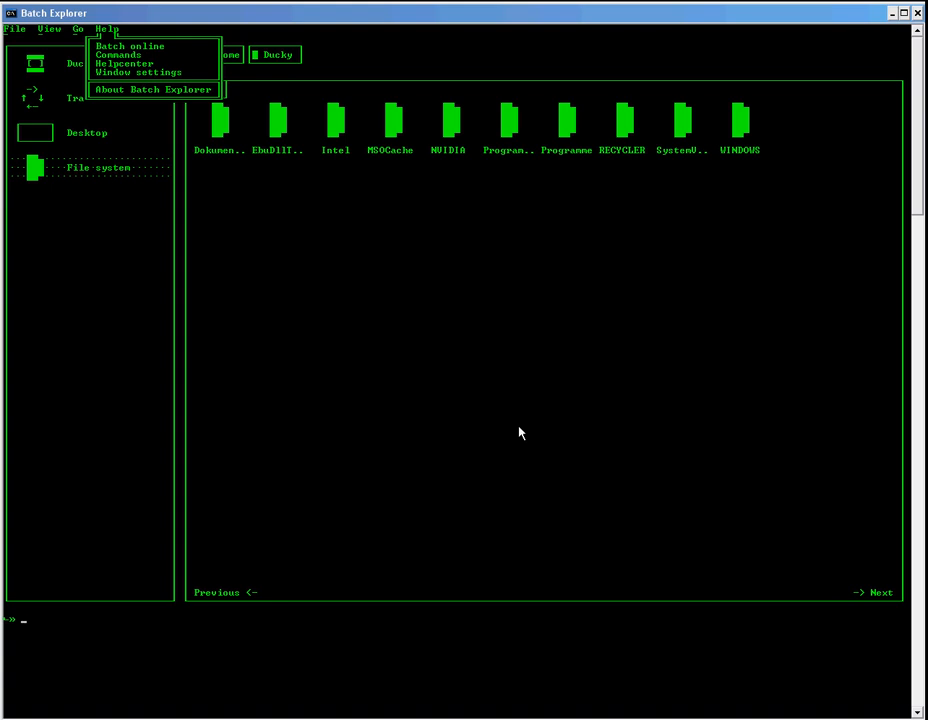
click(118, 54)
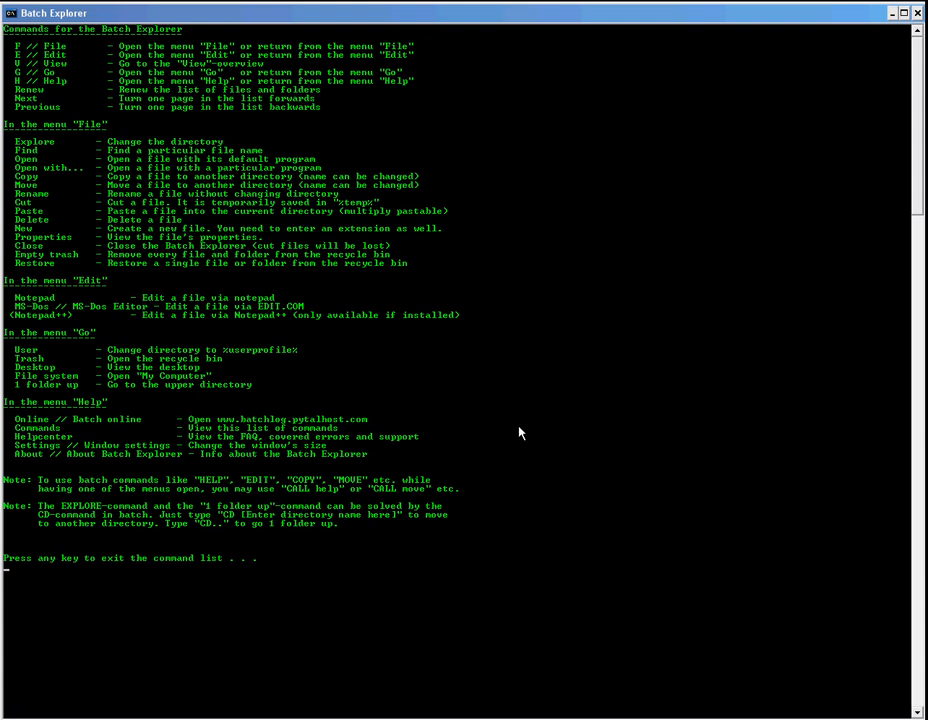
mouse_move(75, 108)
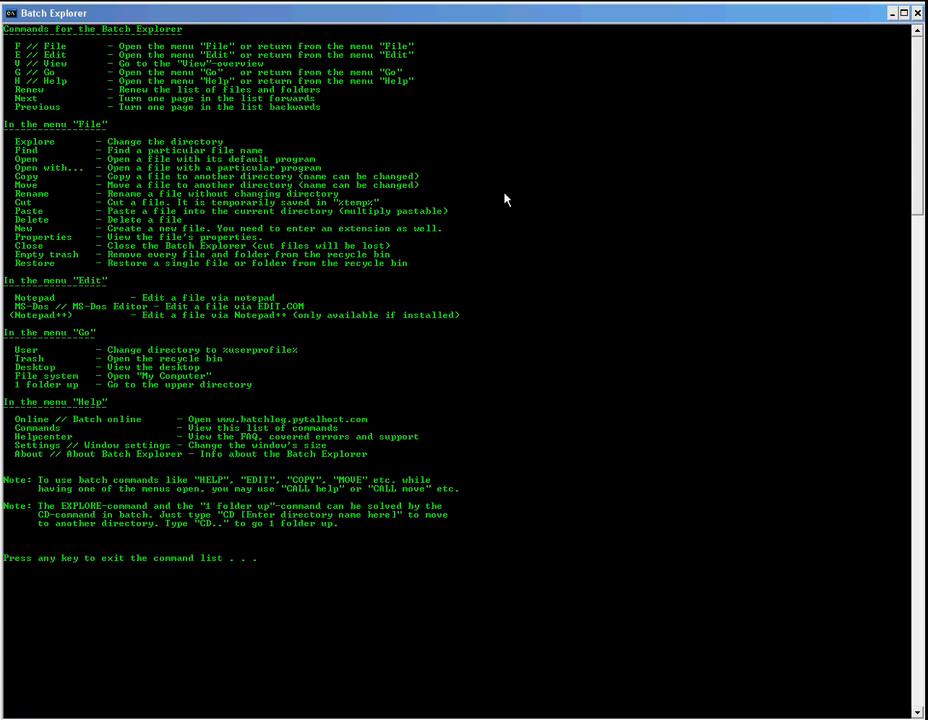
mouse_move(470, 188)
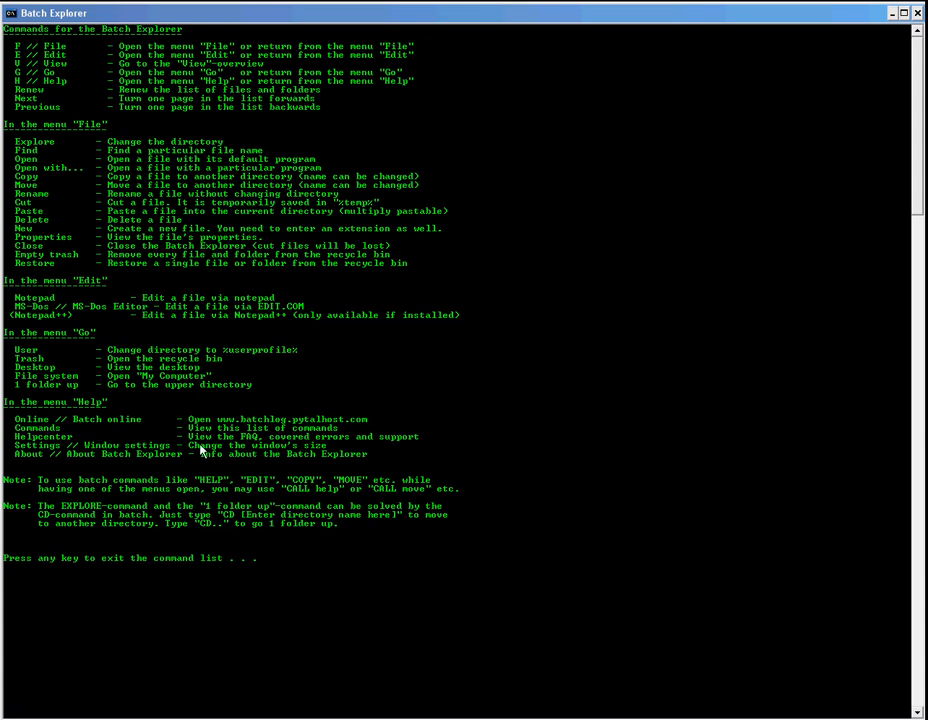
mouse_move(315, 500)
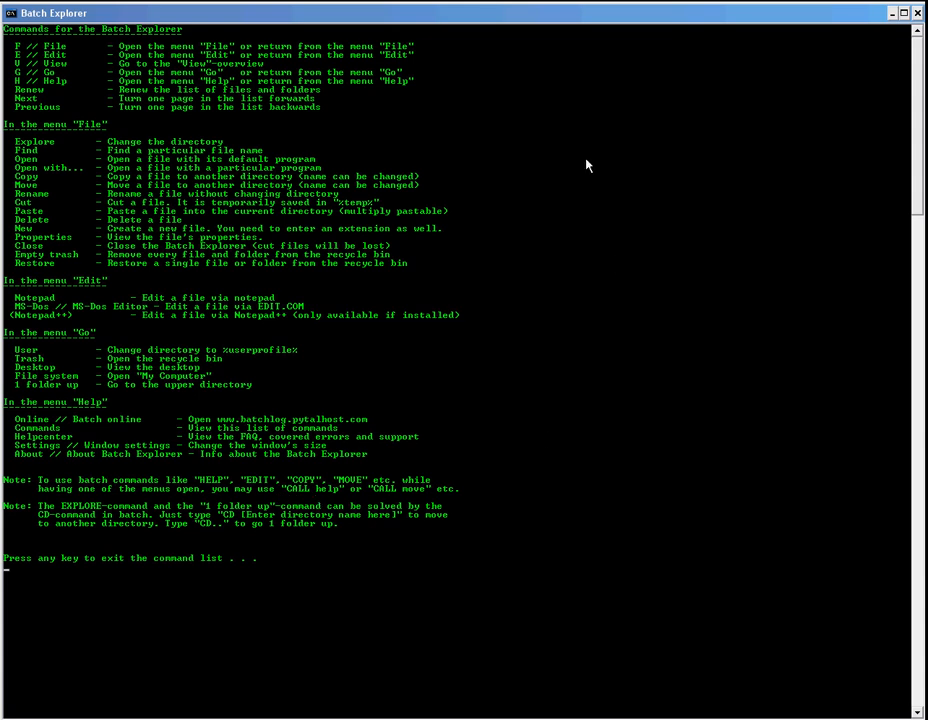
- Exit the command list back to the drive C: folder view
key(enter)
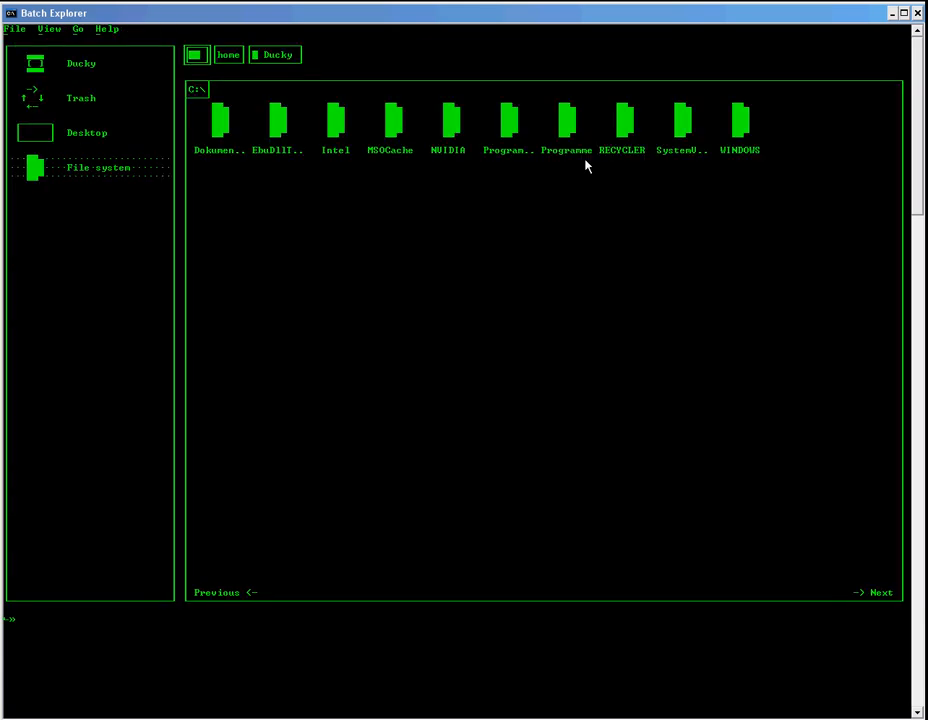
text(n)
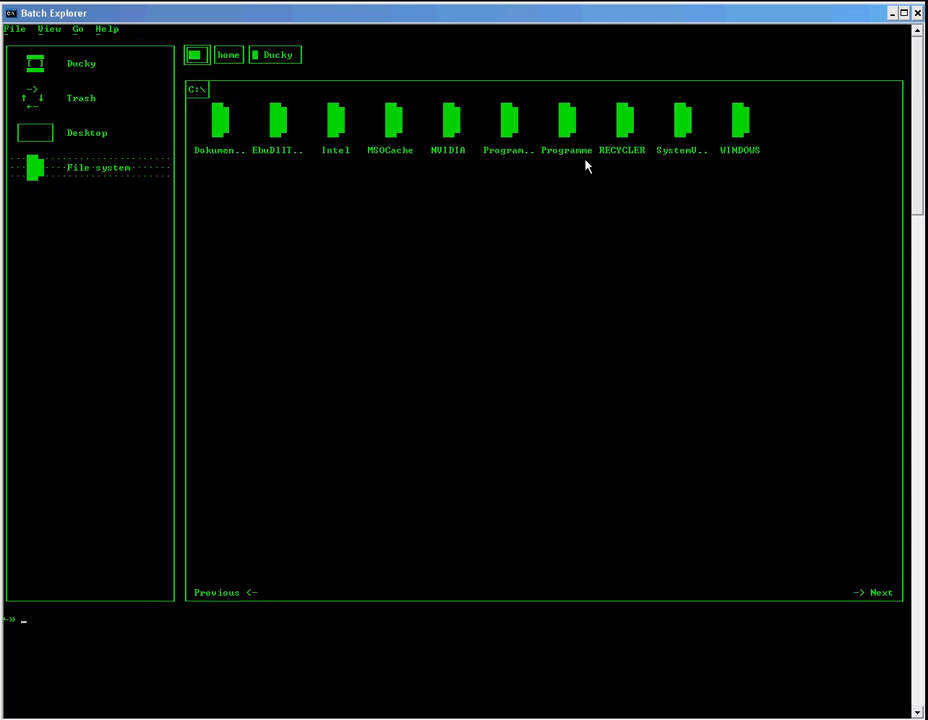
- Use File > Properties on 'Windows' to show the WINDOWS folder's type and location
click(15, 28)
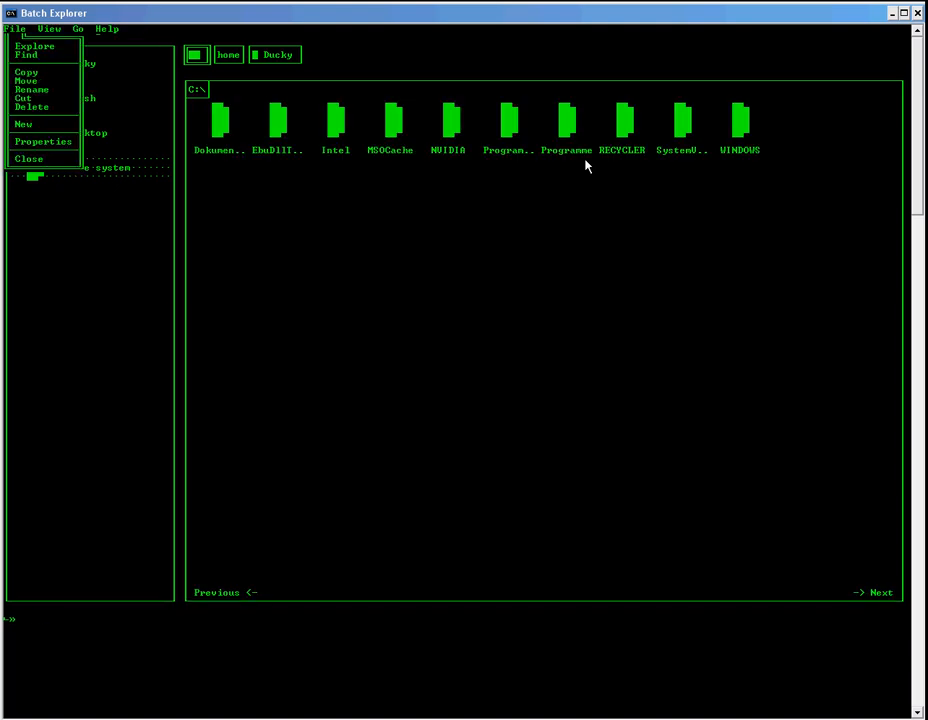
click(43, 141)
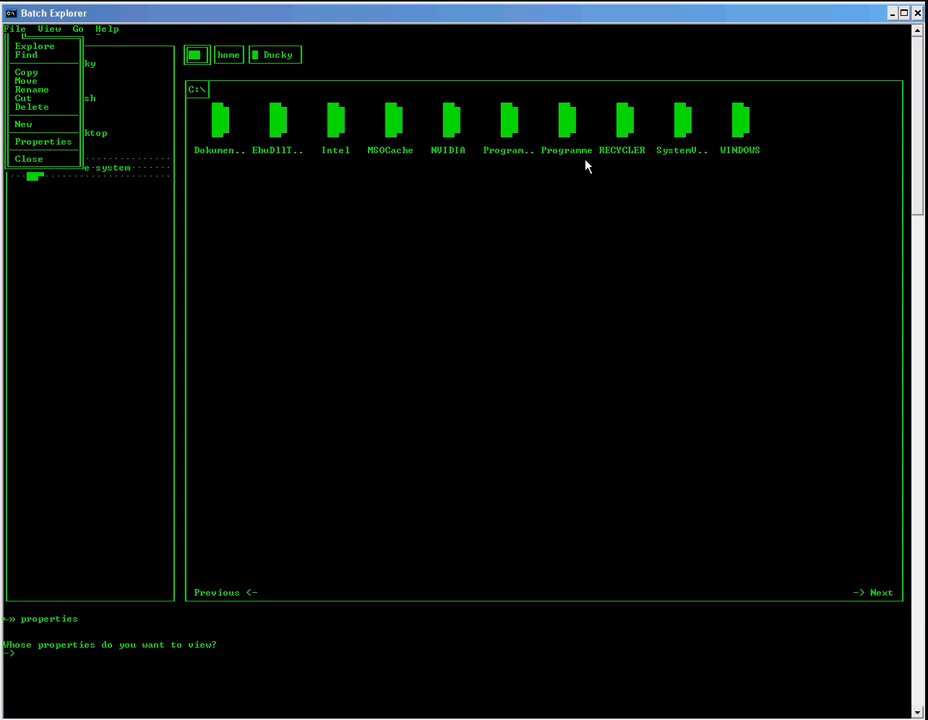
text(Windows)
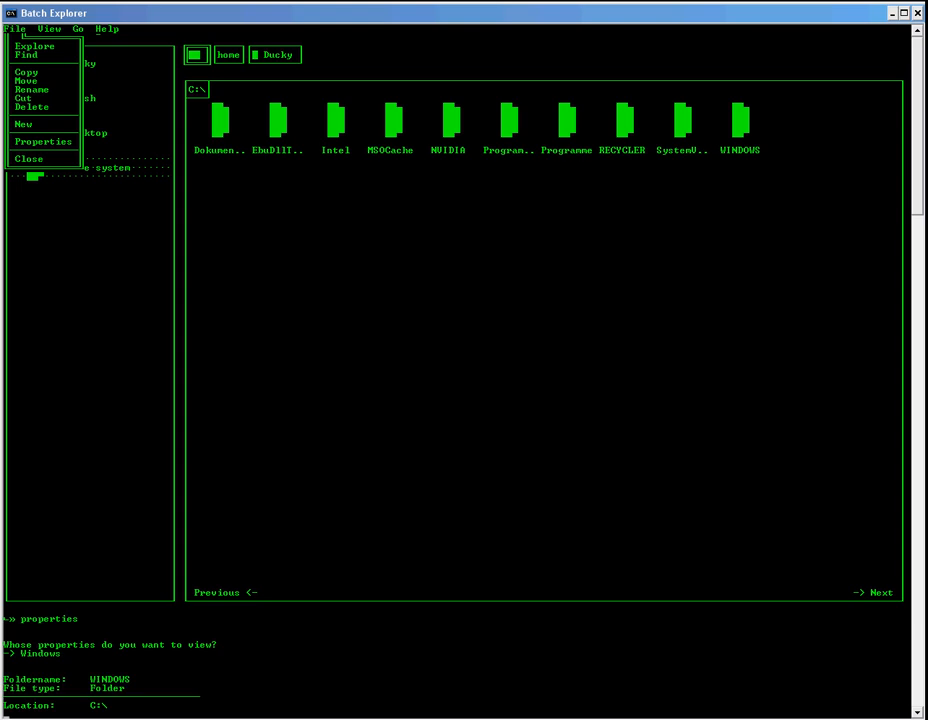
- Pick an entry from the WINDOWS folder's context menu in Windows Explorer
right_click(363, 250)
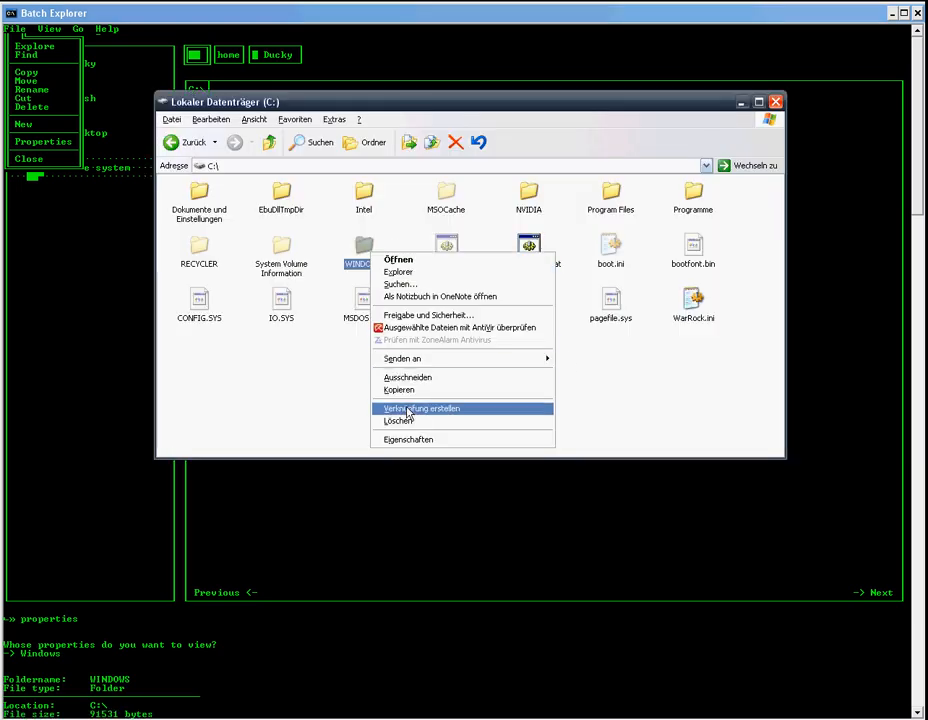
click(407, 439)
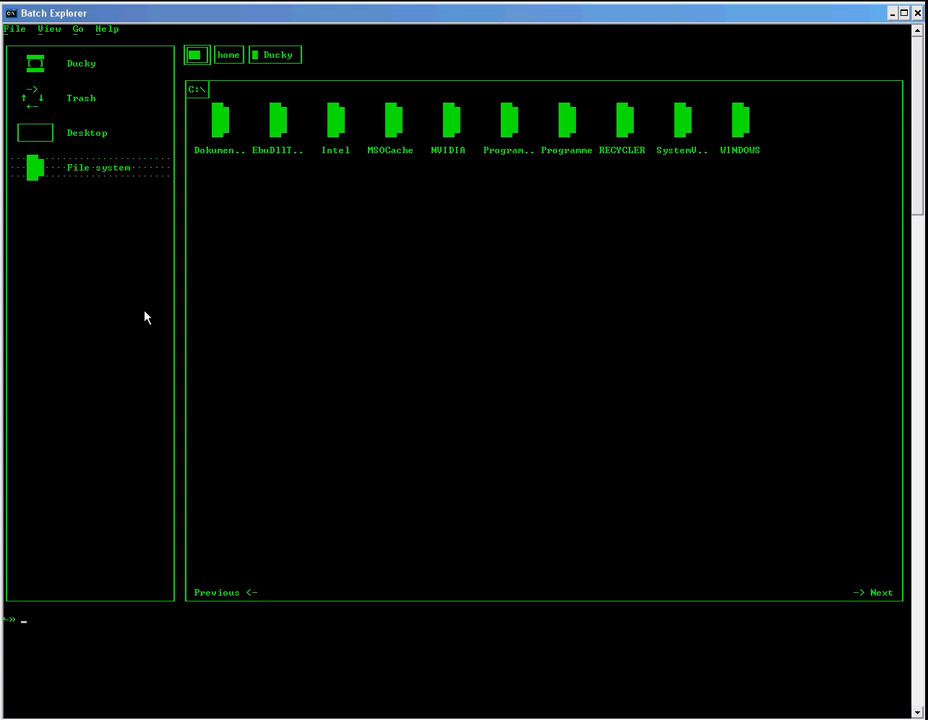
mouse_move(82, 197)
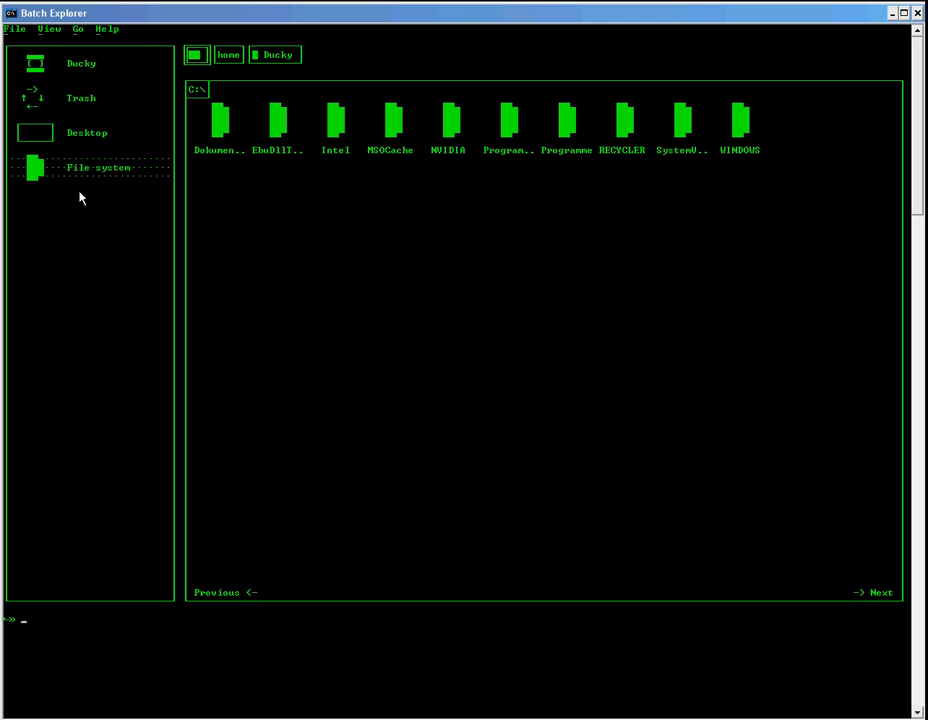
mouse_move(112, 275)
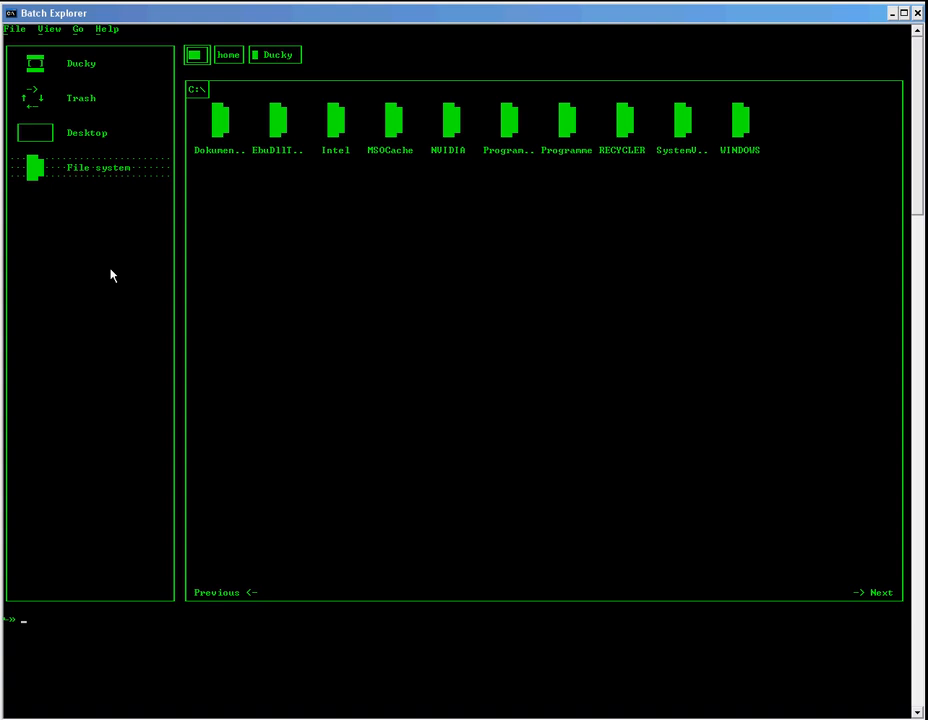
mouse_move(145, 136)
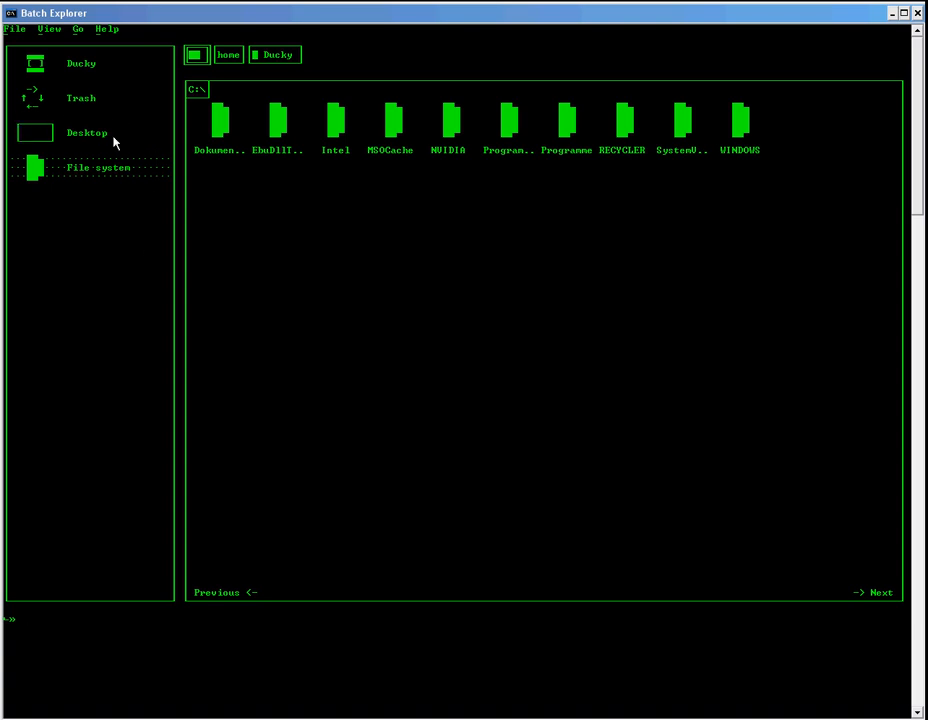
mouse_move(15, 84)
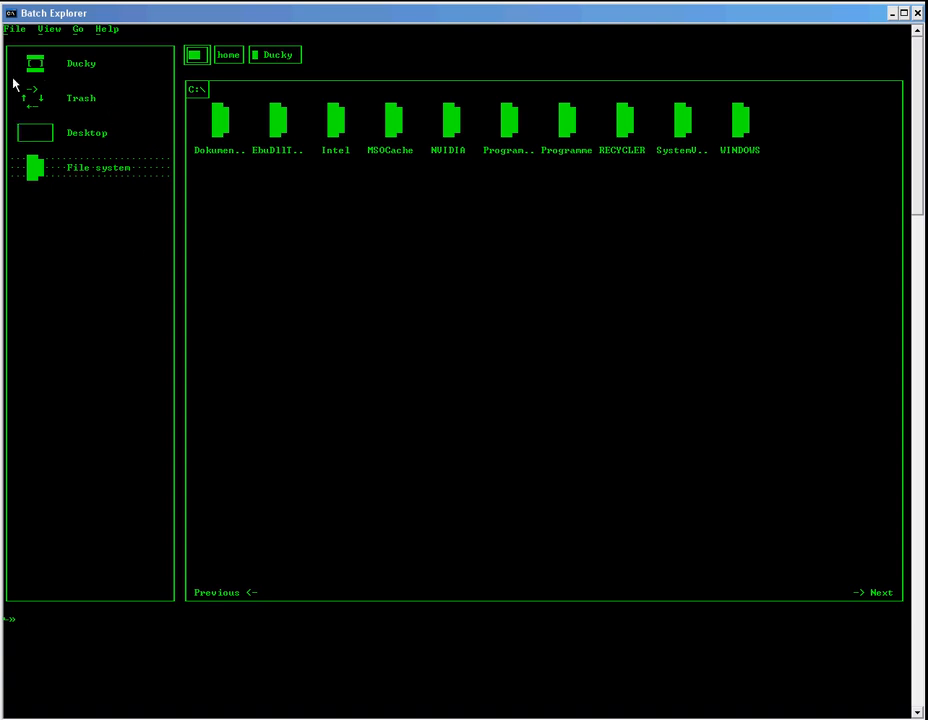
mouse_move(97, 53)
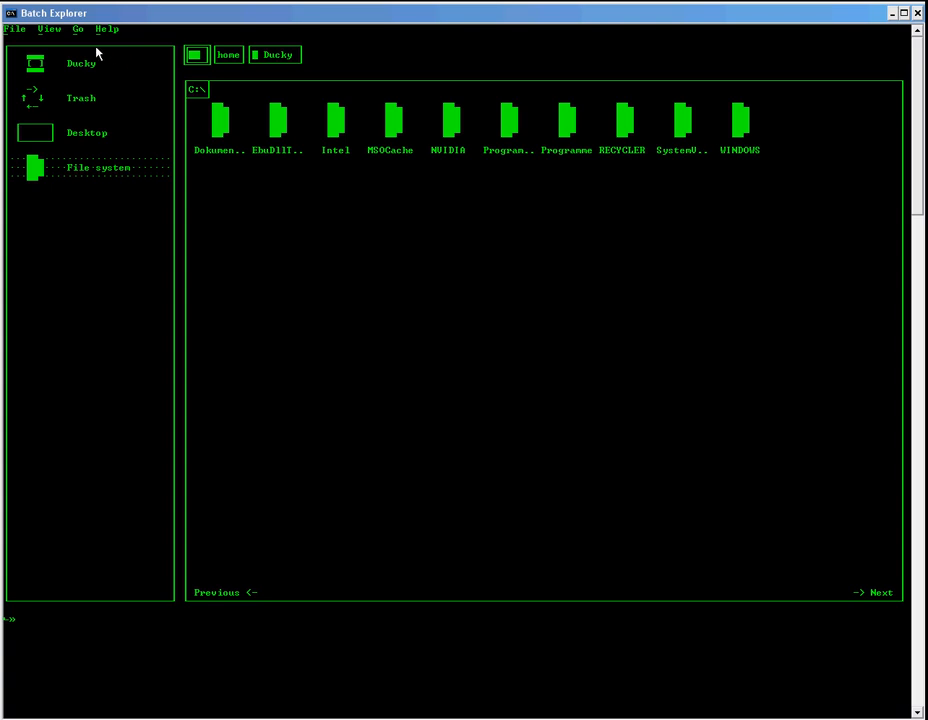
mouse_move(91, 94)
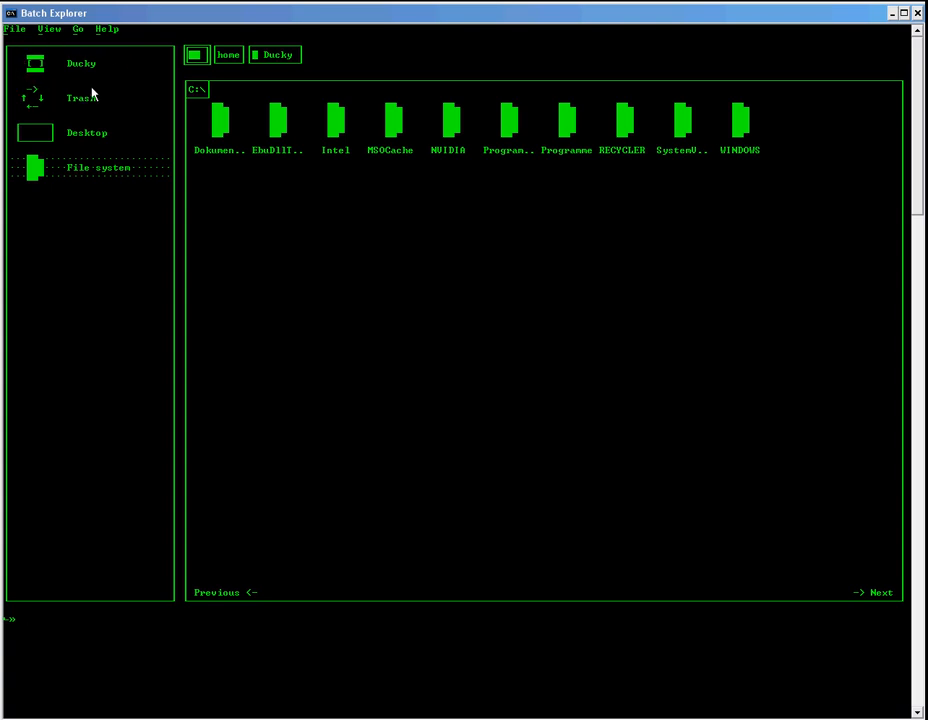
mouse_move(119, 61)
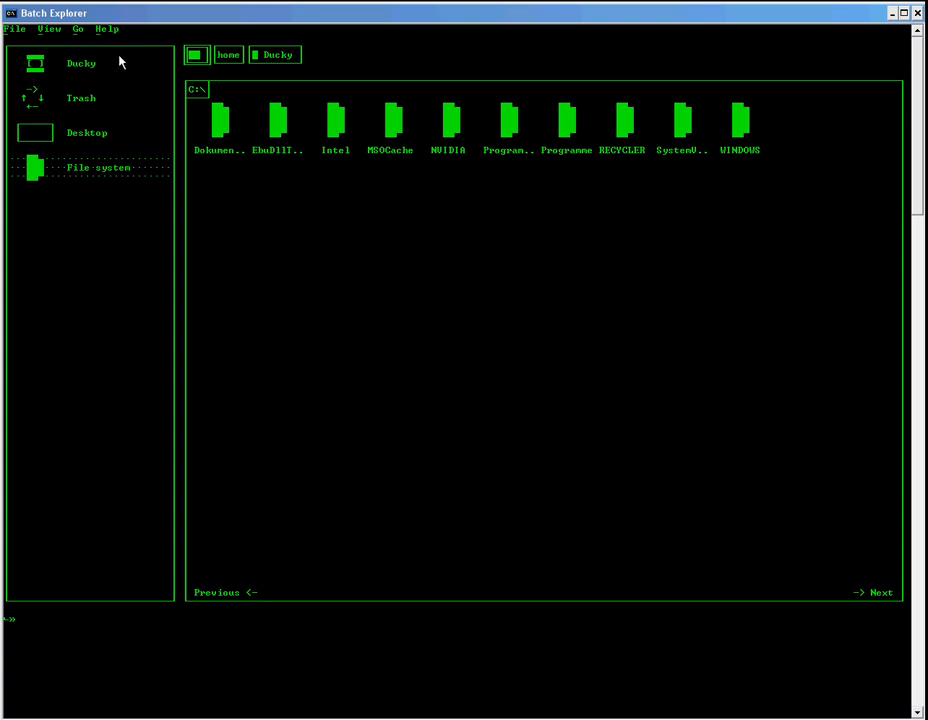
mouse_move(119, 278)
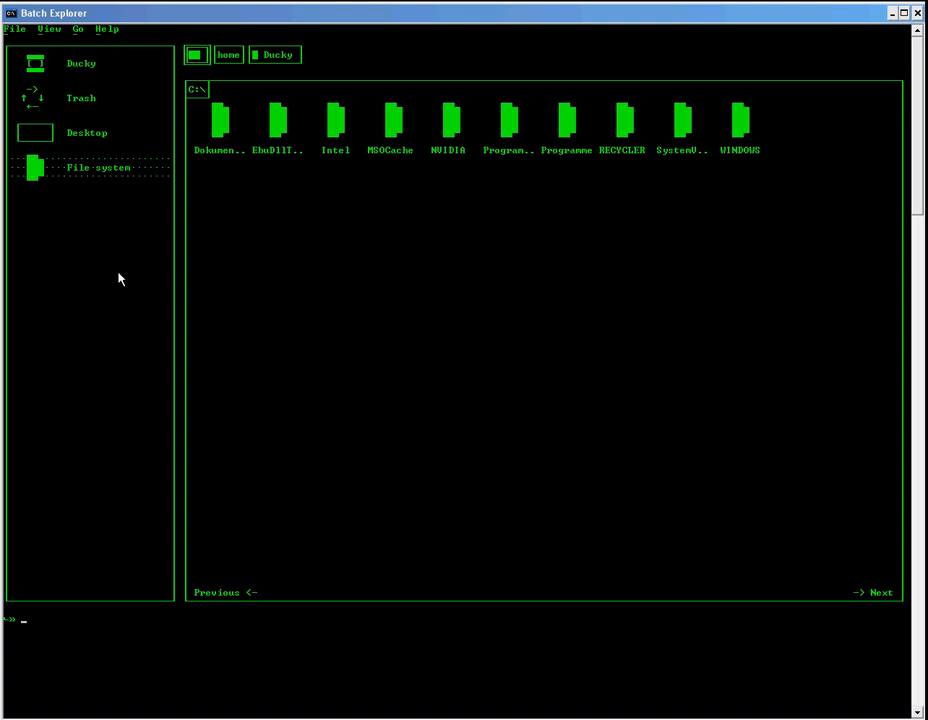
- Open Go > Trash and dismiss the missing-drive error to list deleted items
click(77, 28)
text(trash)
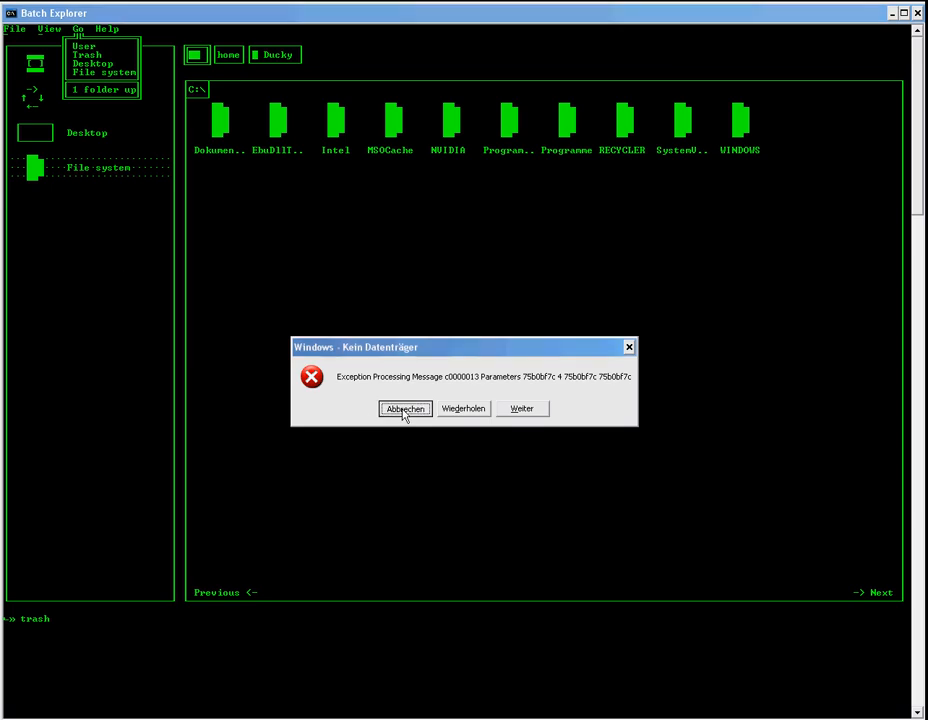
click(405, 408)
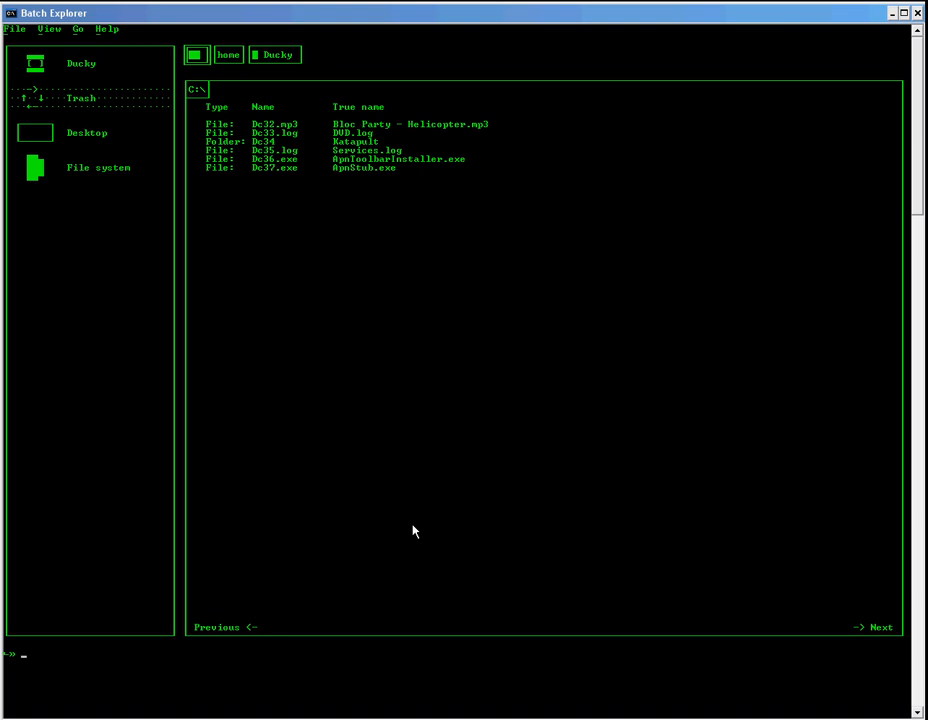
mouse_move(78, 98)
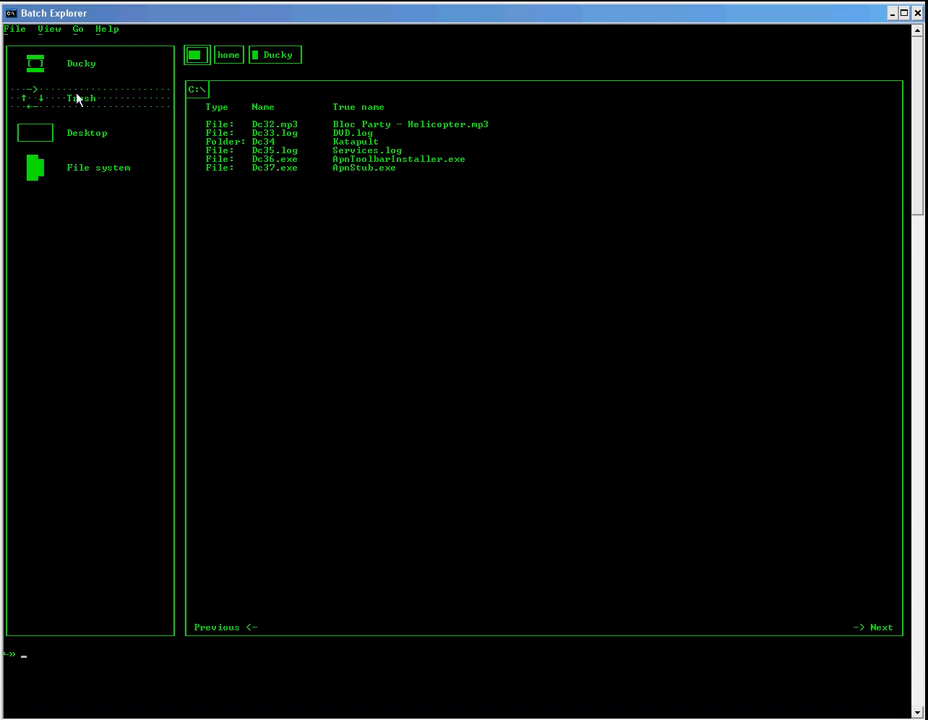
mouse_move(185, 285)
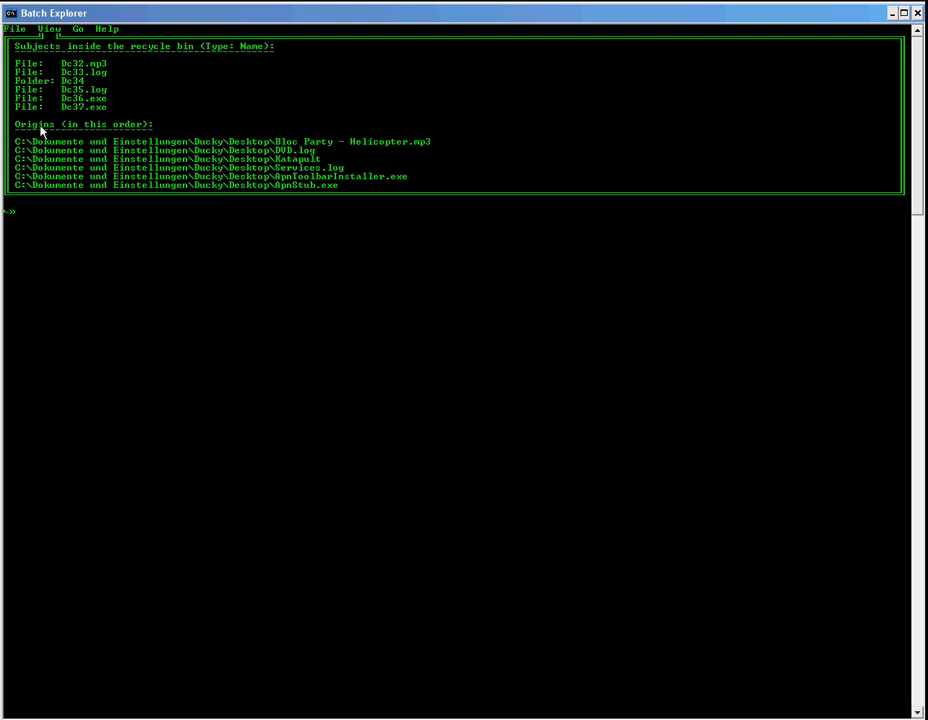
mouse_move(350, 86)
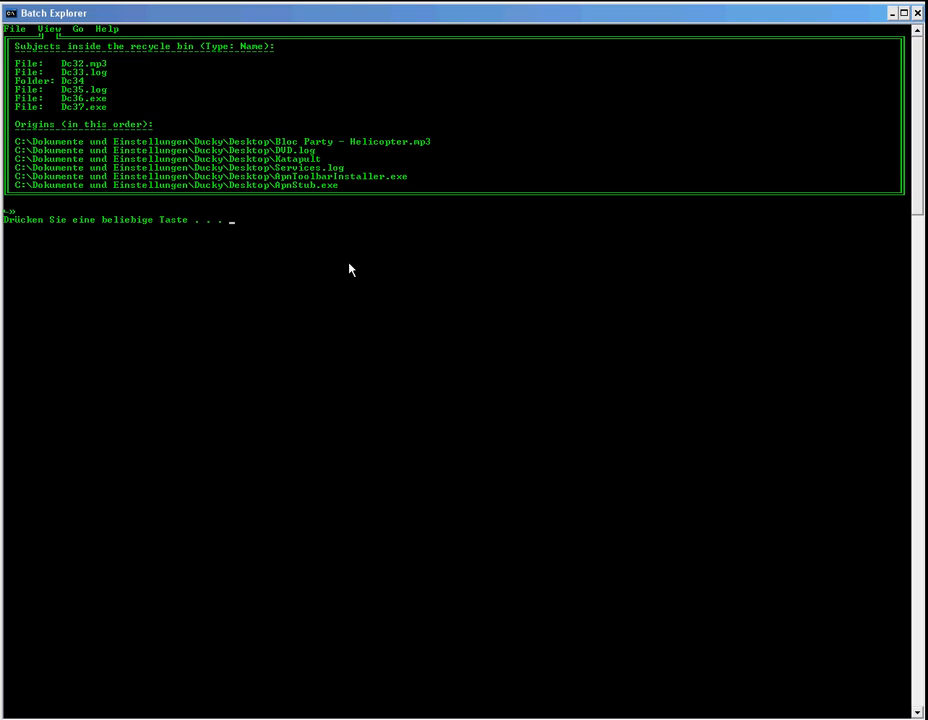
key(enter)
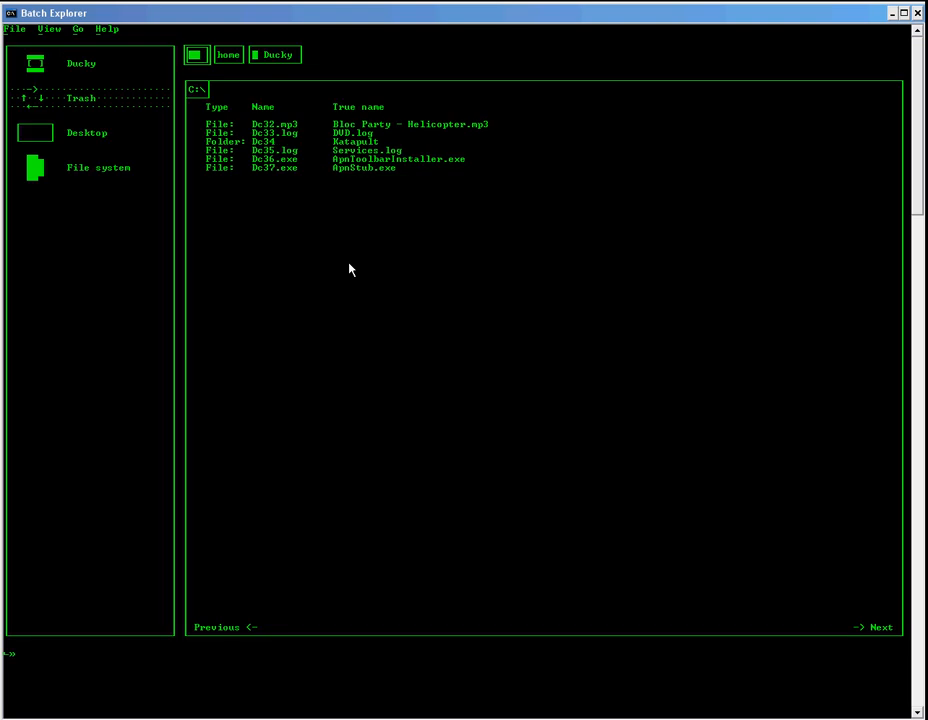
- Switch Batch Explorer to drive F with the cd F command
text(cd)
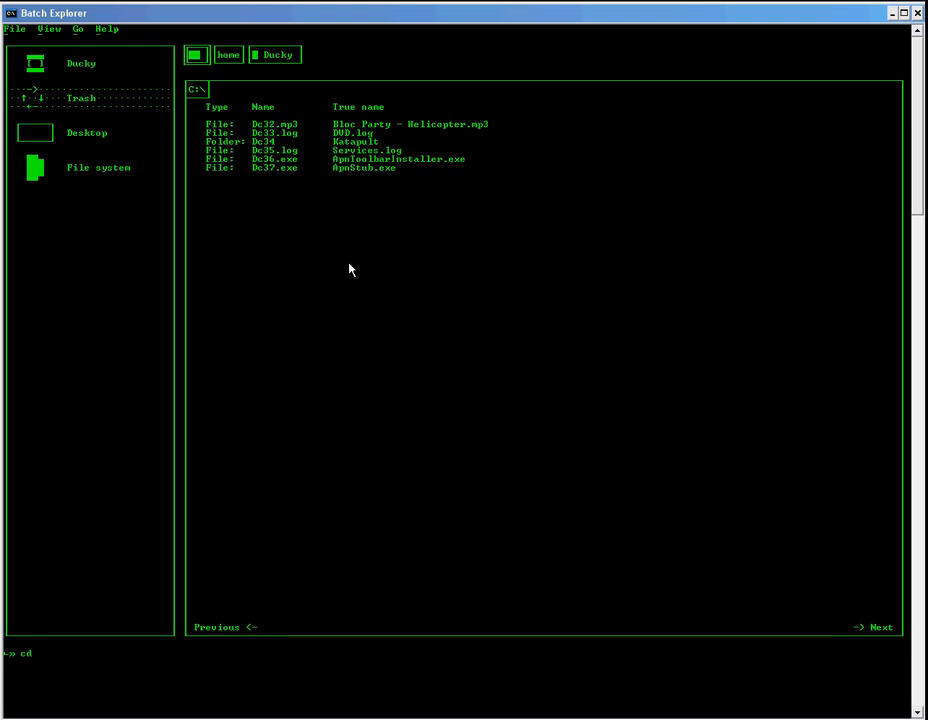
text(F)
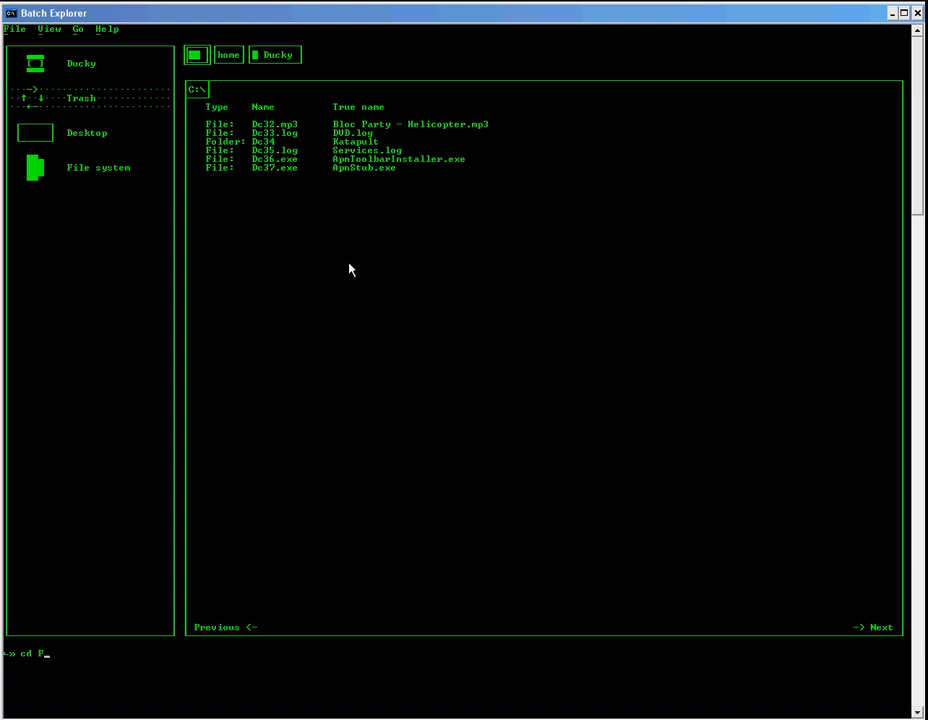
key(Backspace)
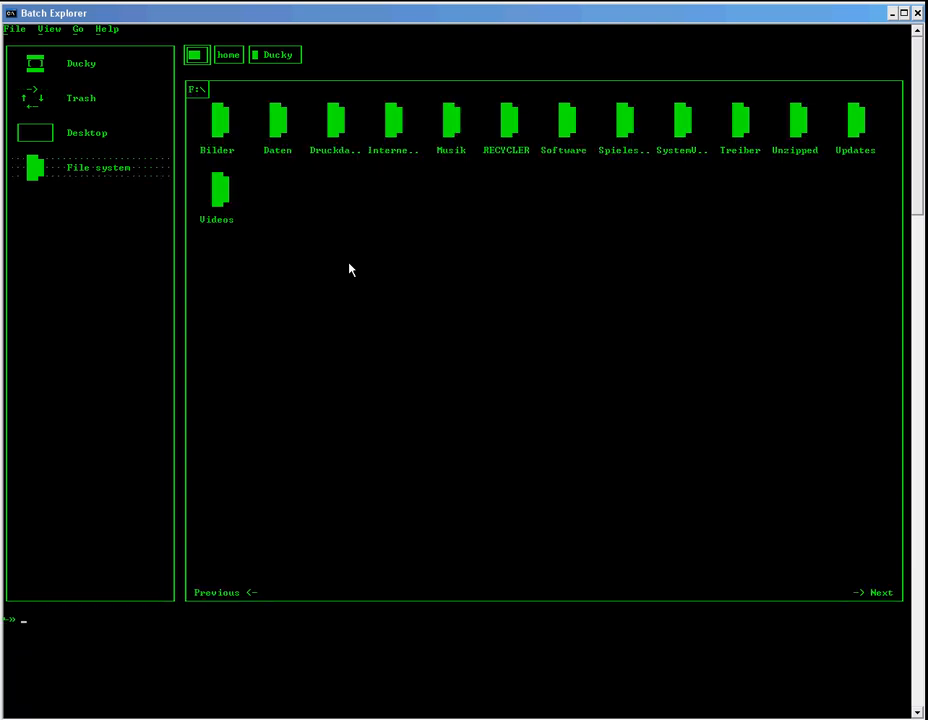
- Create the folder 'Youtube Batch Explorer' on F: and open it
click(15, 28)
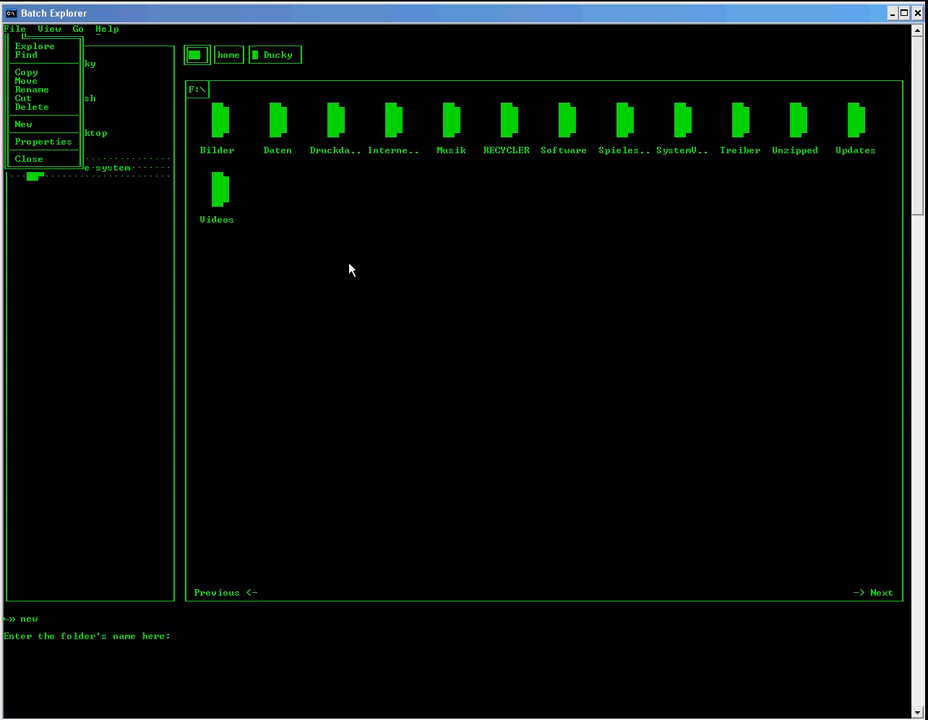
text(Youtube Bat)
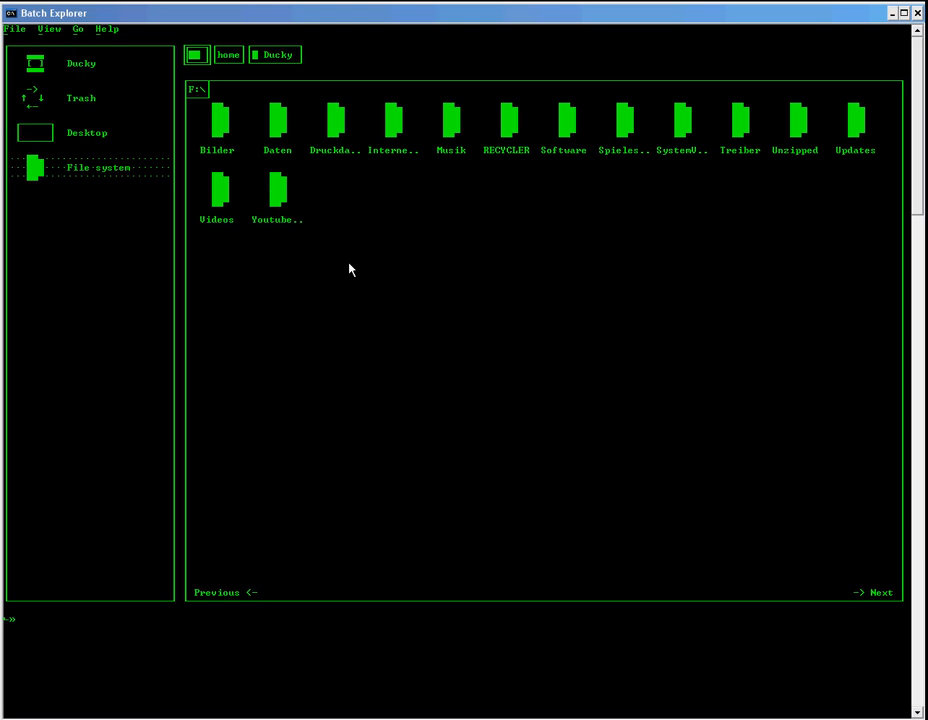
click(15, 28)
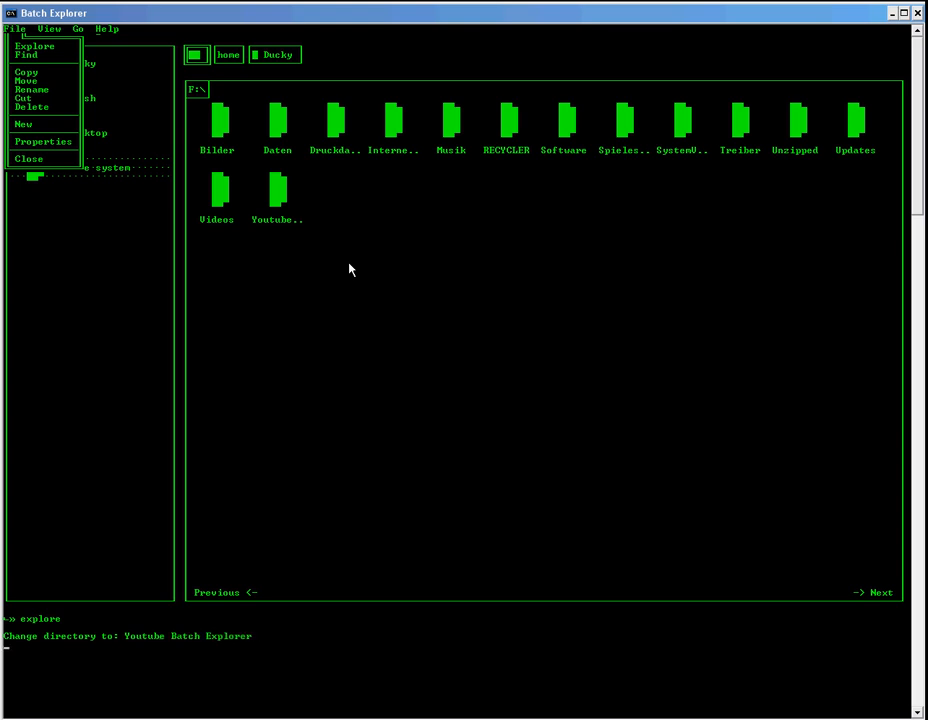
click(35, 46)
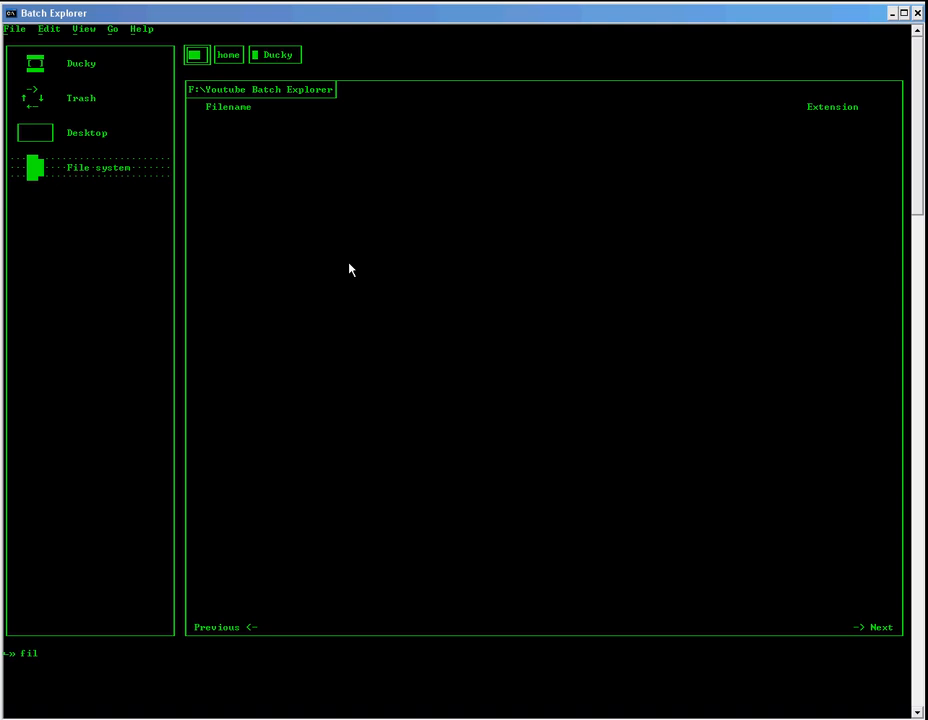
- Create a new file Test.log in Youtube Batch Explorer, opening it in Notepad
click(15, 28)
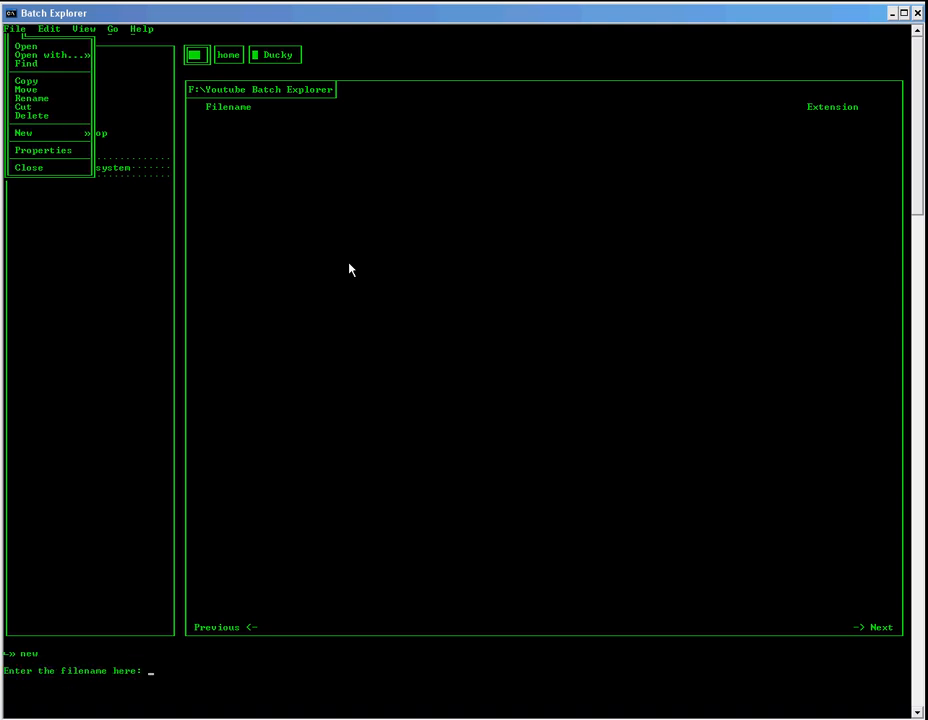
text(Test.1)
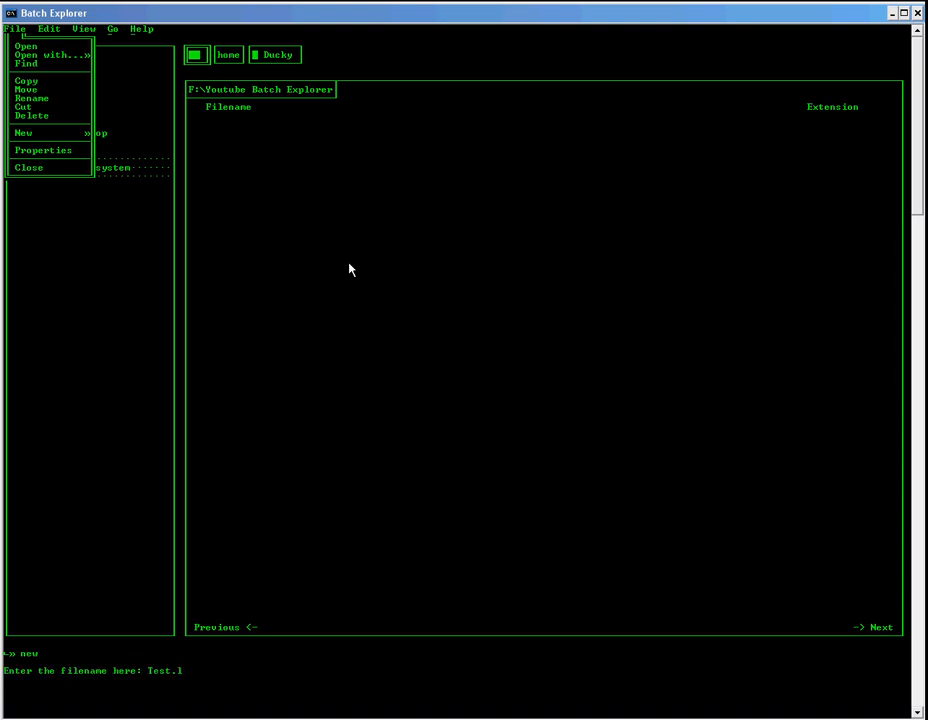
text(og)
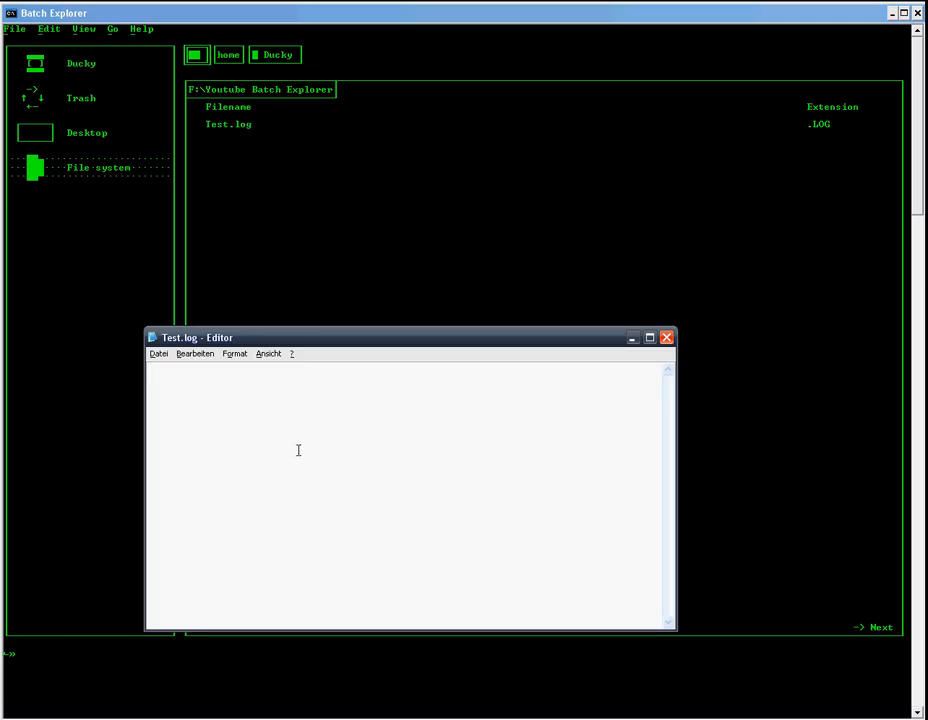
- Write 'Change something to death' into Test.log and close Notepad
text(Change something to death)
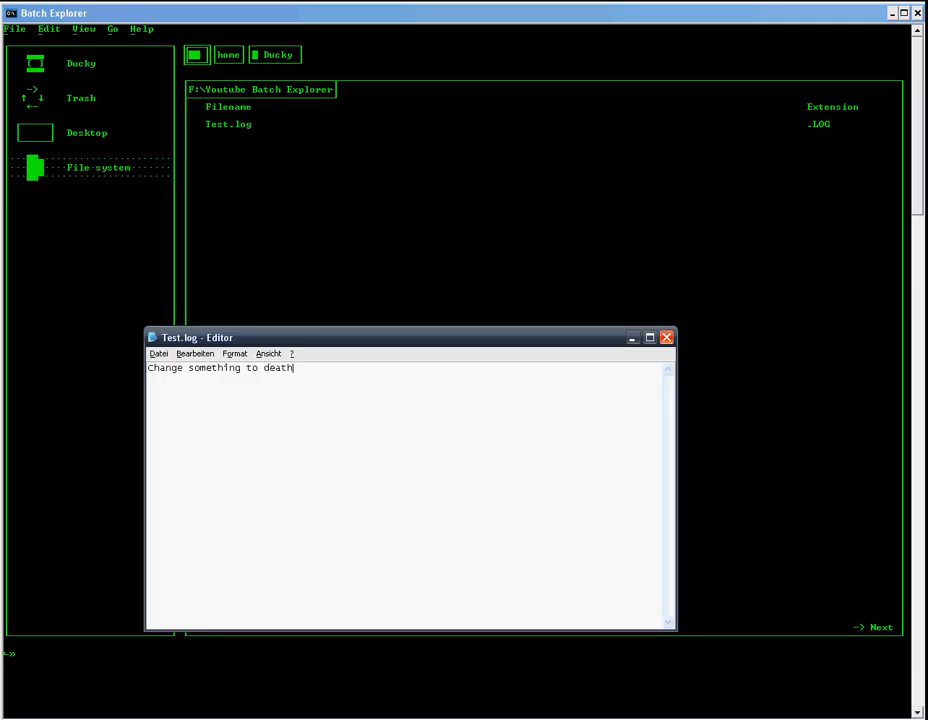
click(159, 353)
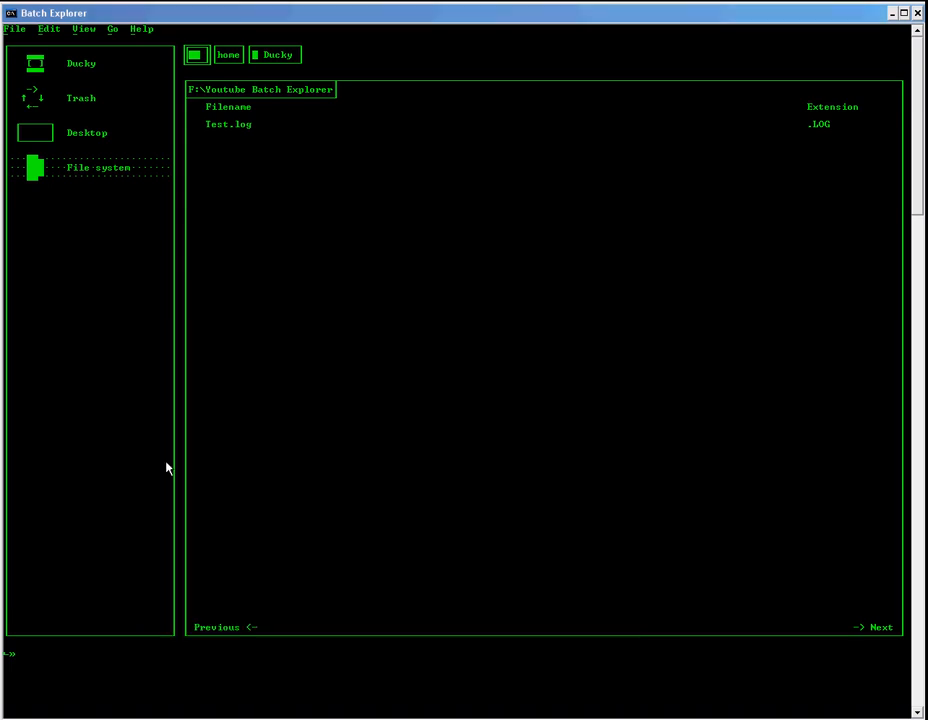
- Refresh the folder with renew and print Test.log using 'type Test.log'
text(renew)
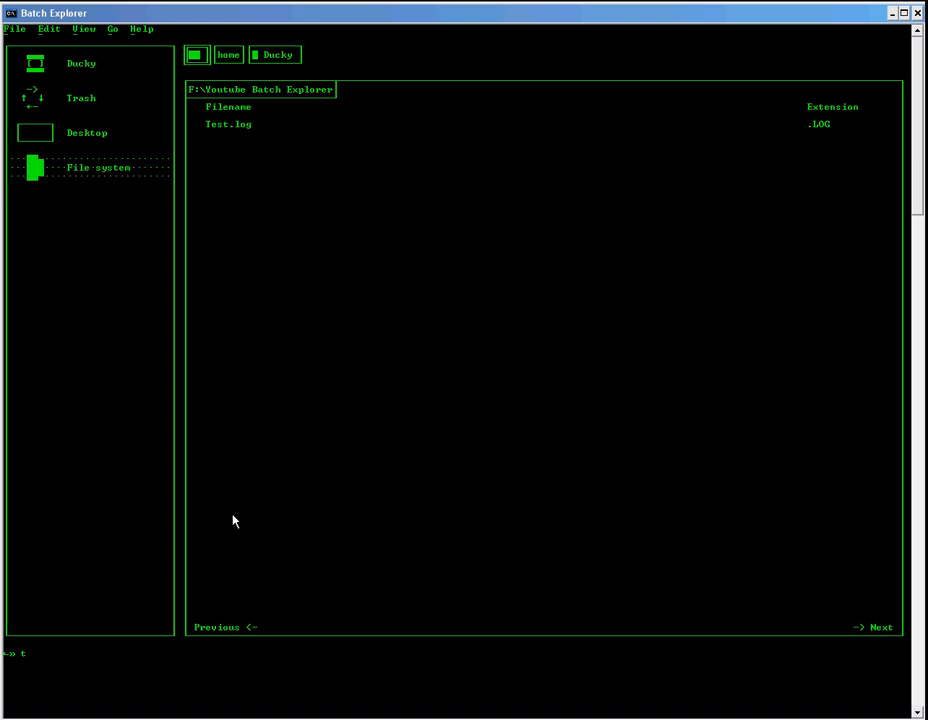
text(ype Test.log)
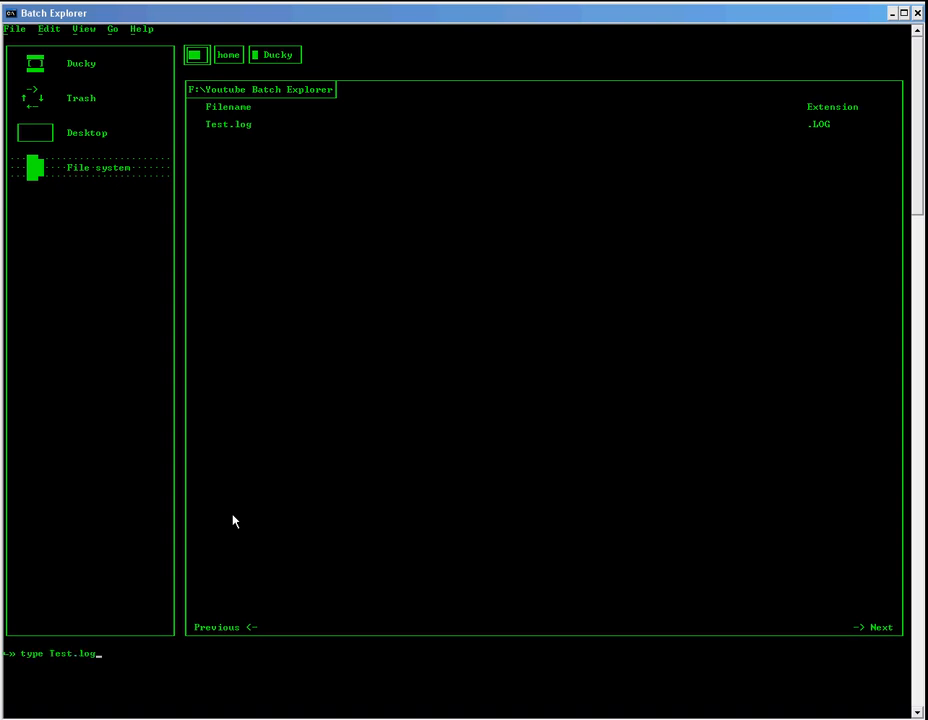
key(enter)
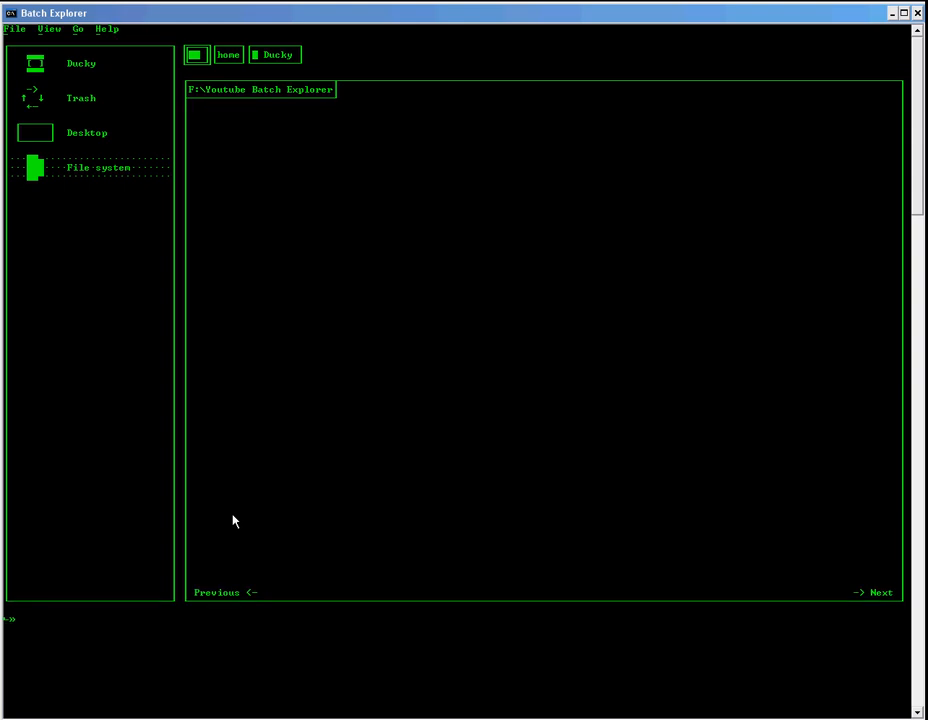
click(15, 28)
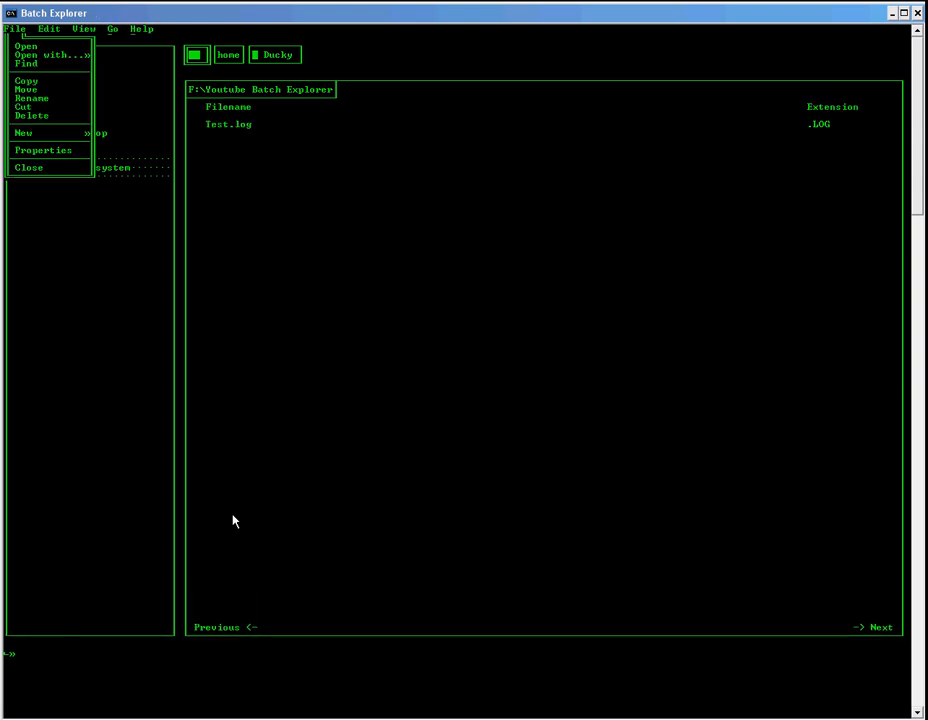
- Cut Test.log and paste it back into the Youtube Batch Explorer folder
click(22, 106)
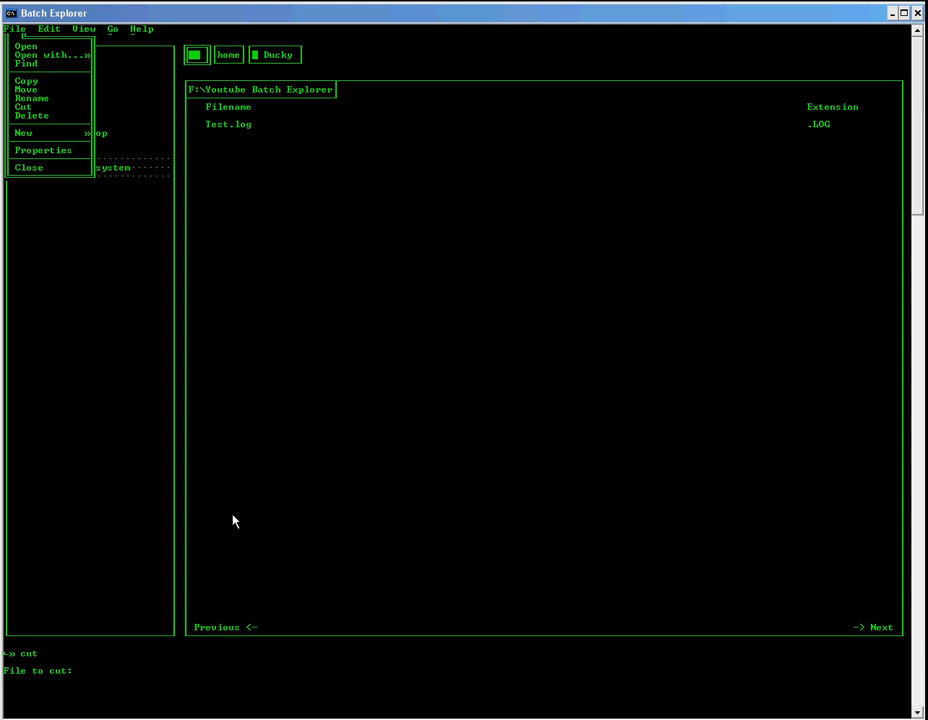
text(Test.l)
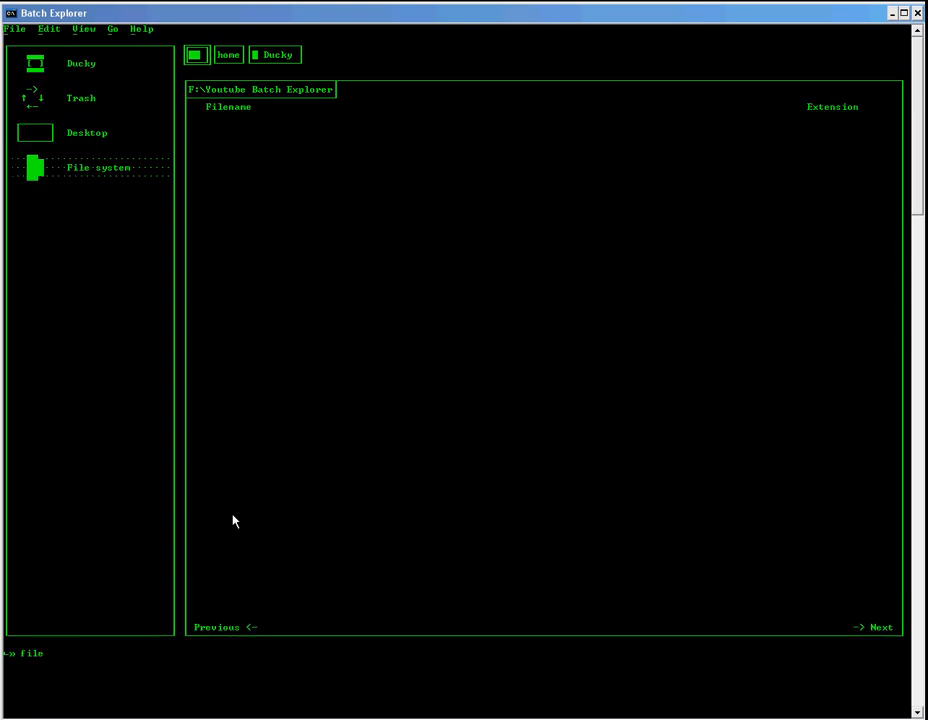
click(15, 28)
text(re)
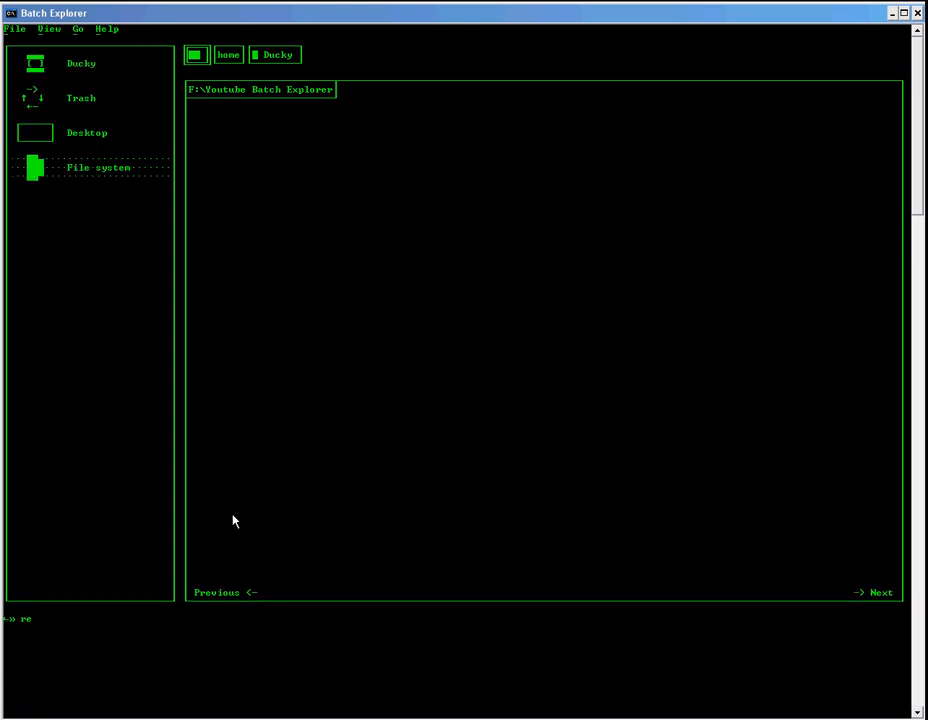
text(new)
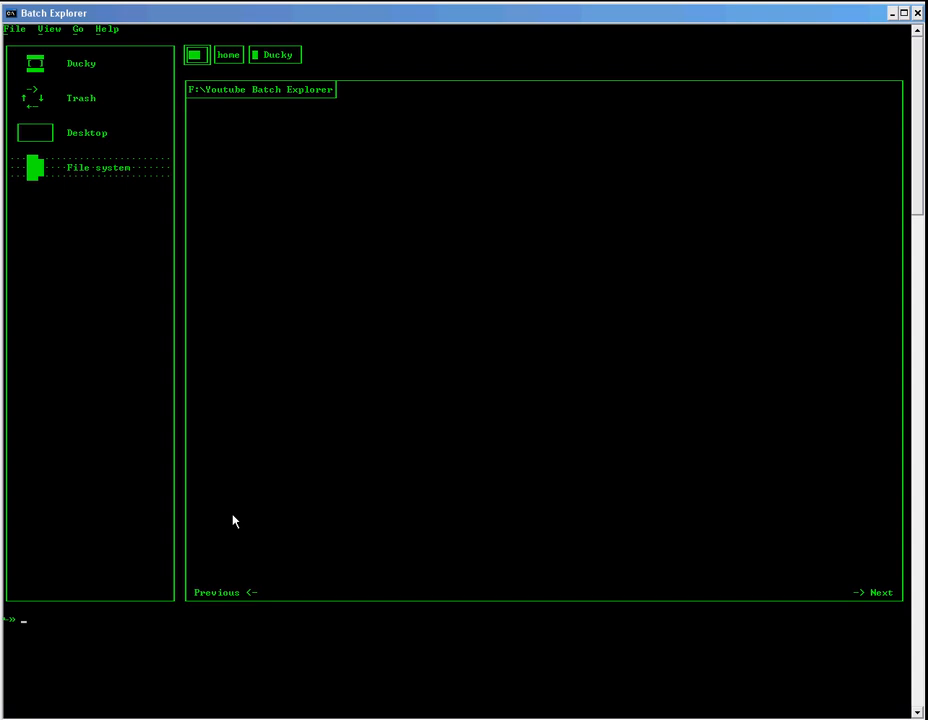
- Enter cd %userprofile%\Desktop to move to the user profile folder
text(nex)
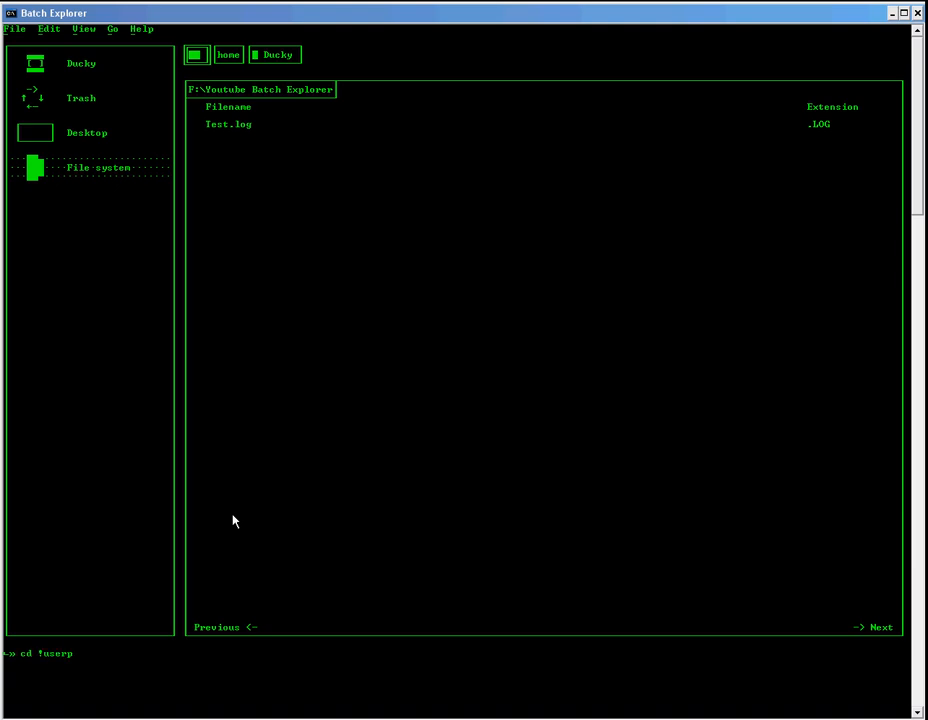
text(rofile%)
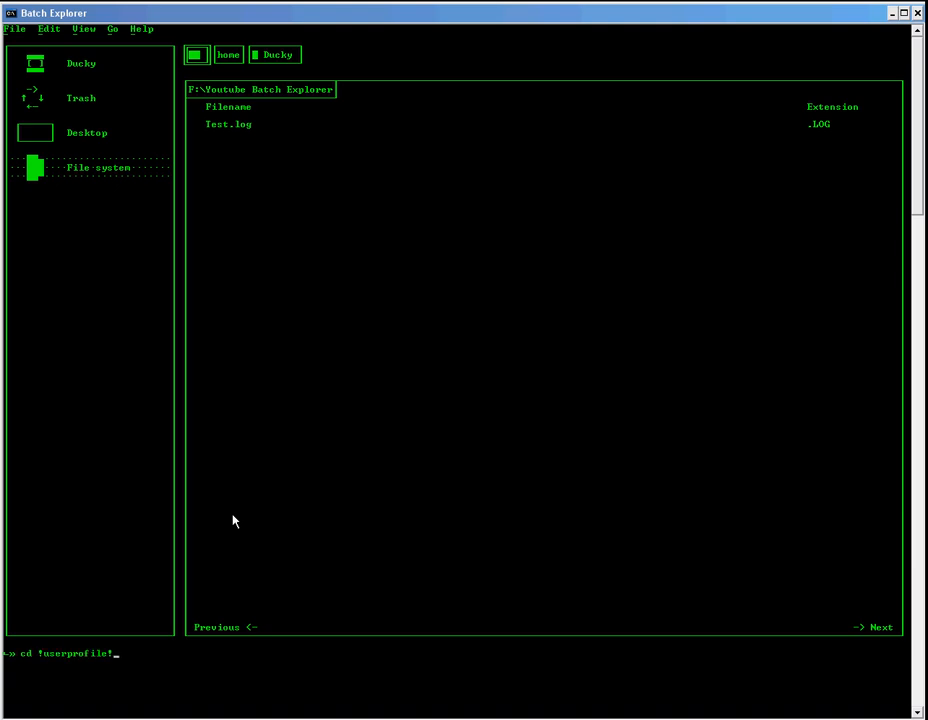
text(\Desktop)
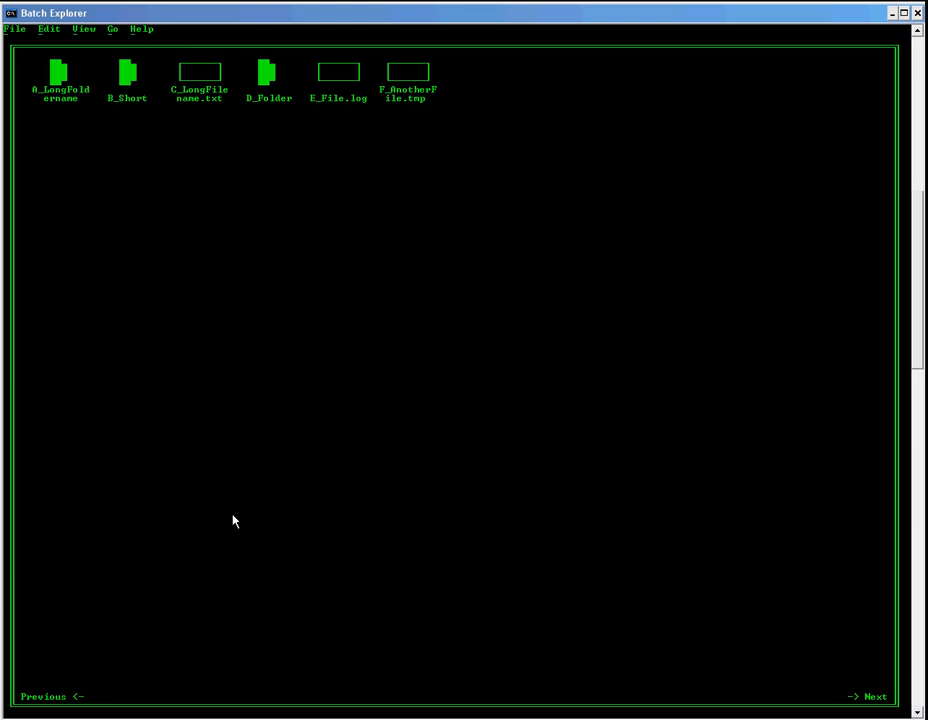
mouse_move(277, 234)
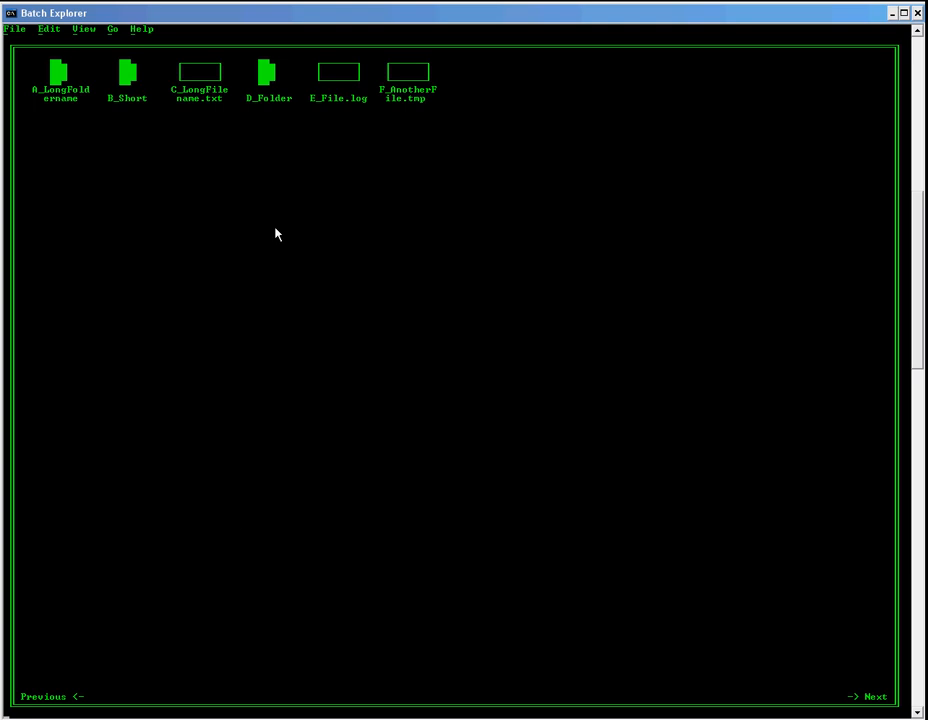
mouse_move(275, 237)
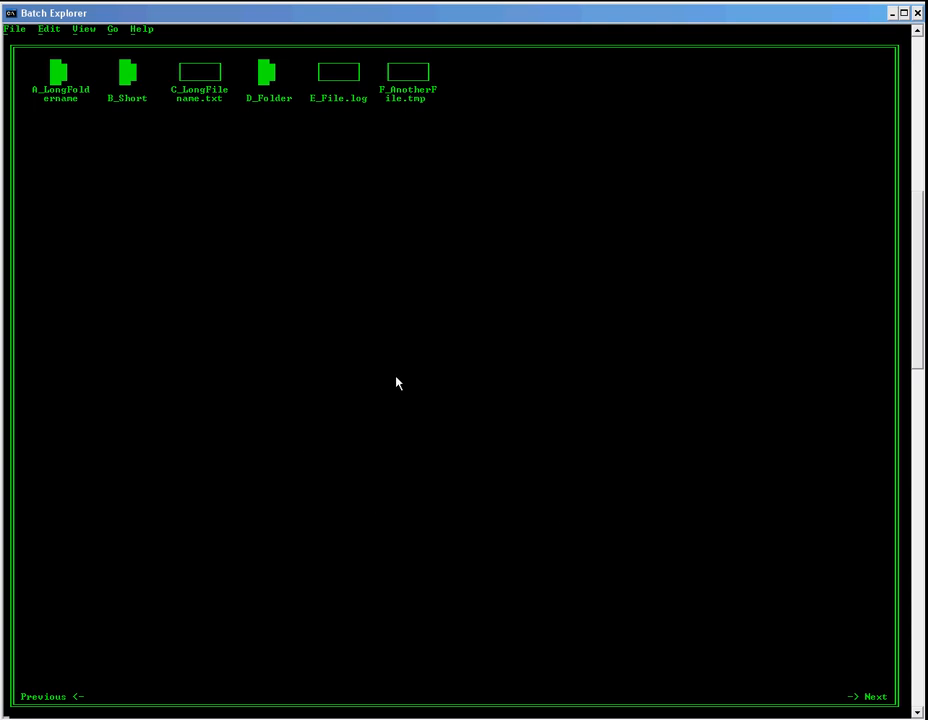
mouse_move(670, 416)
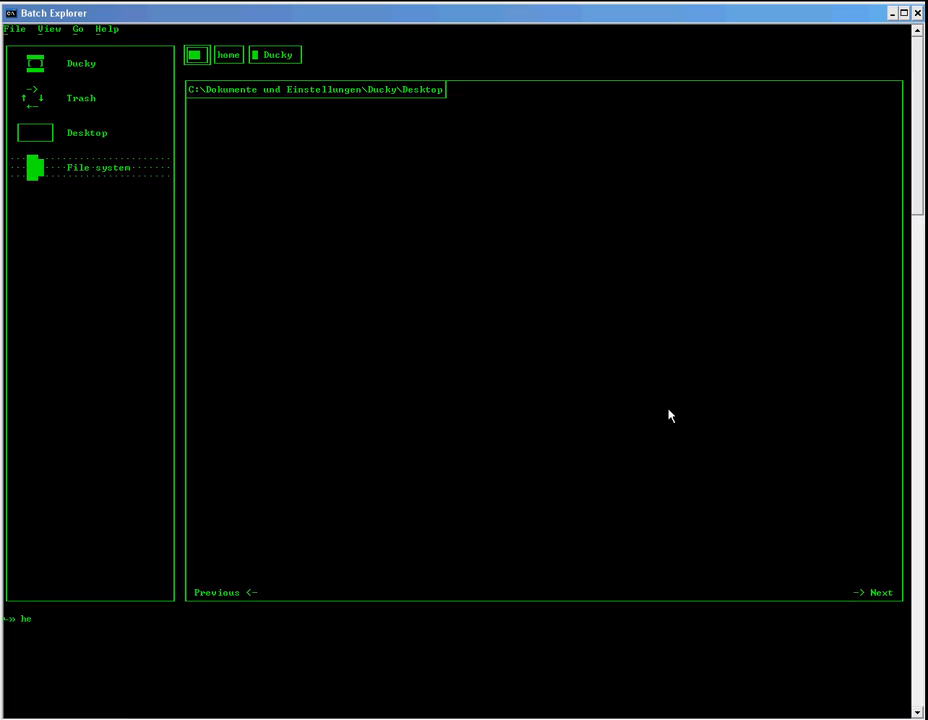
- Open the Helpcenter from the Help menu, then the About Batch Explorer screen
click(106, 28)
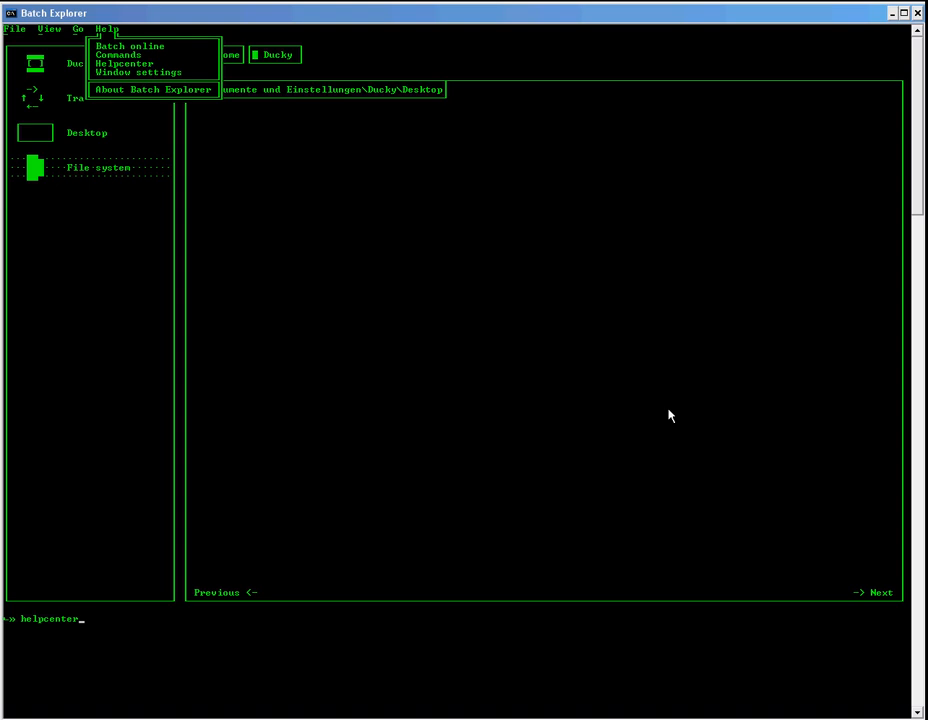
click(124, 63)
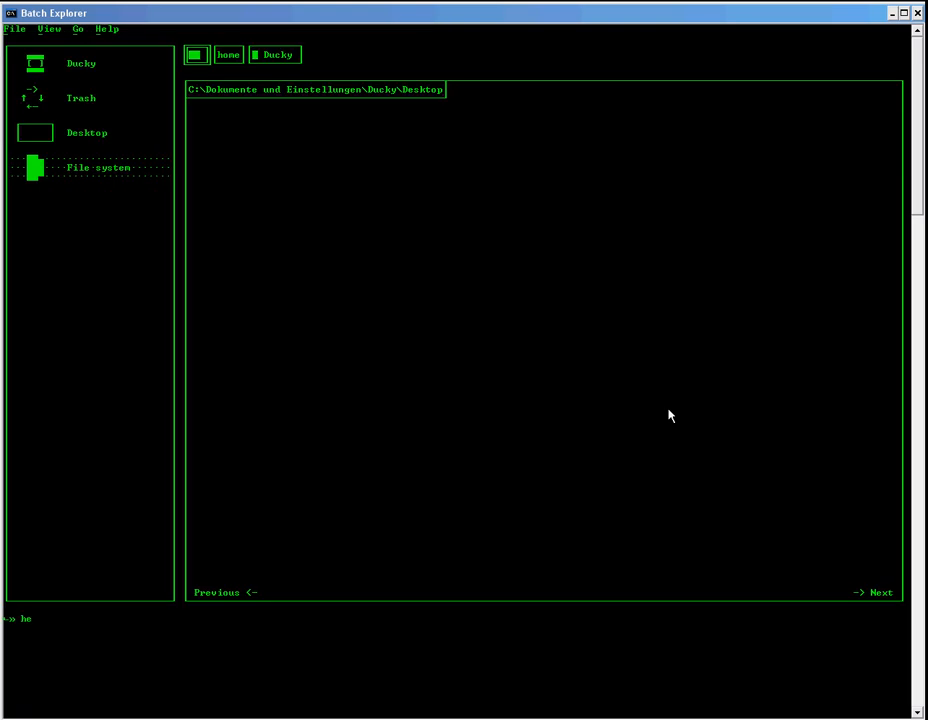
click(106, 28)
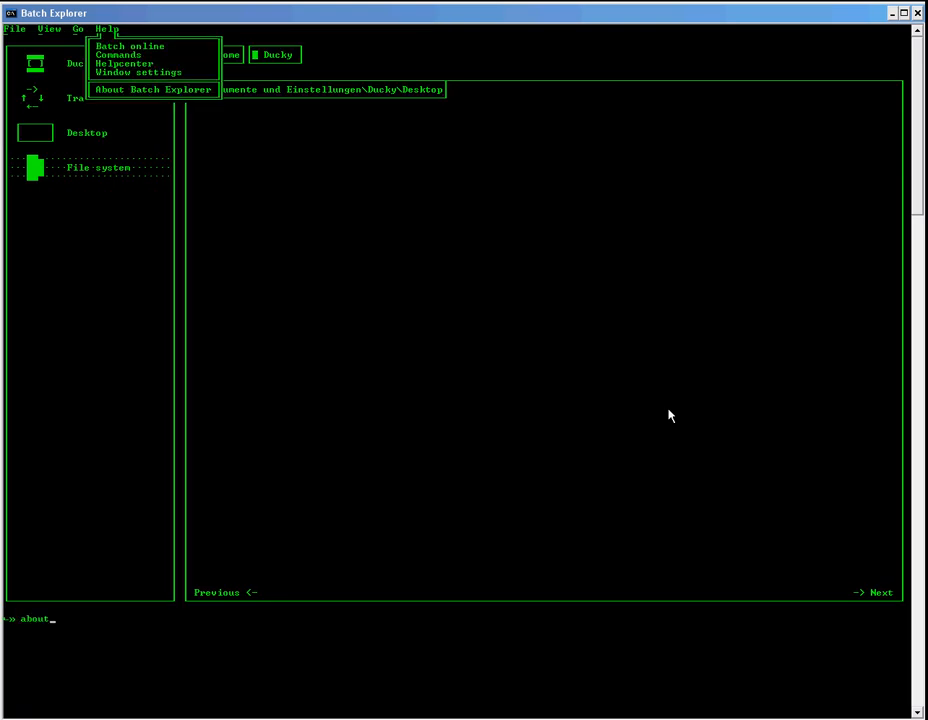
click(152, 89)
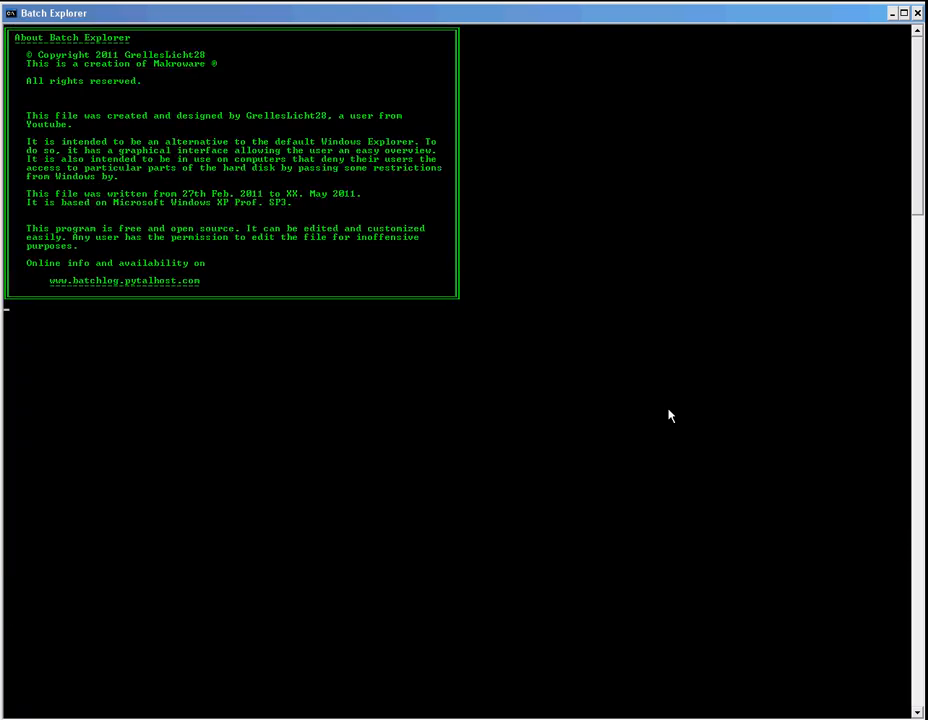